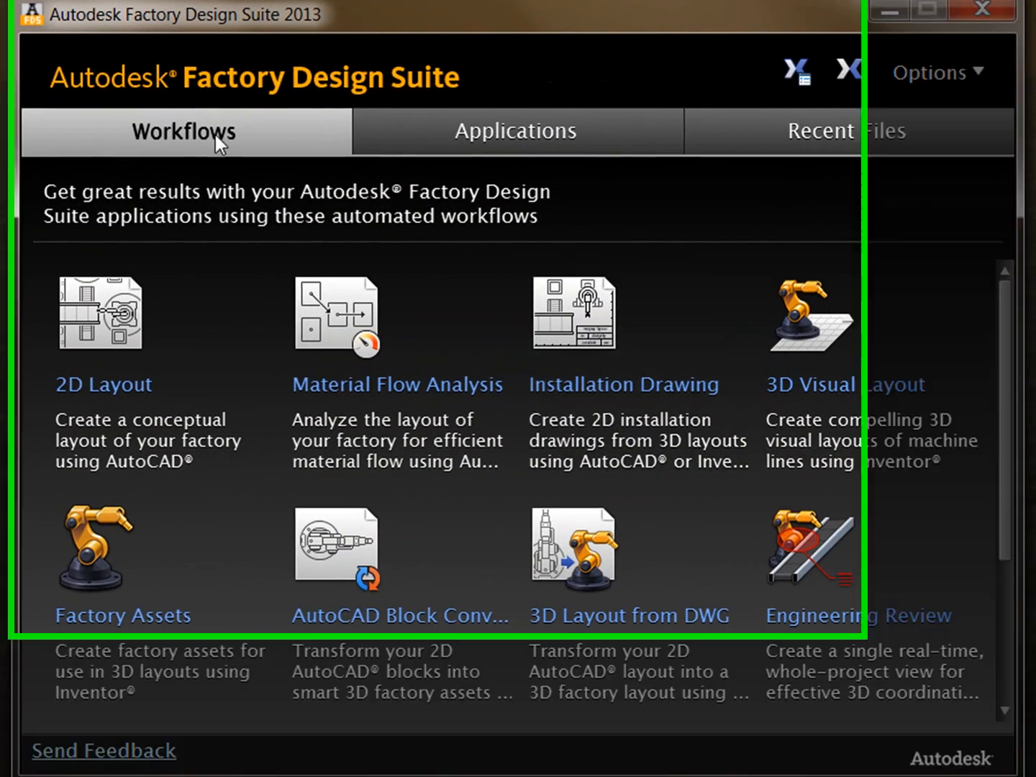
Start the Factory Assets workflow from the launchpad's automated workflows list
click(515, 130)
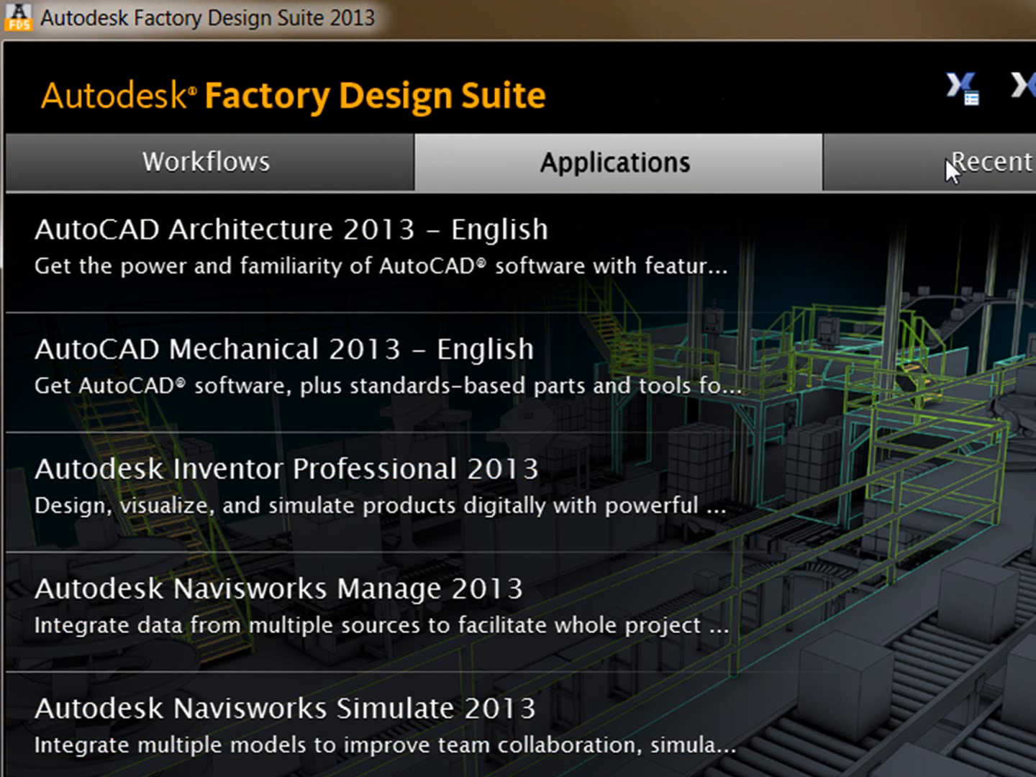
click(207, 161)
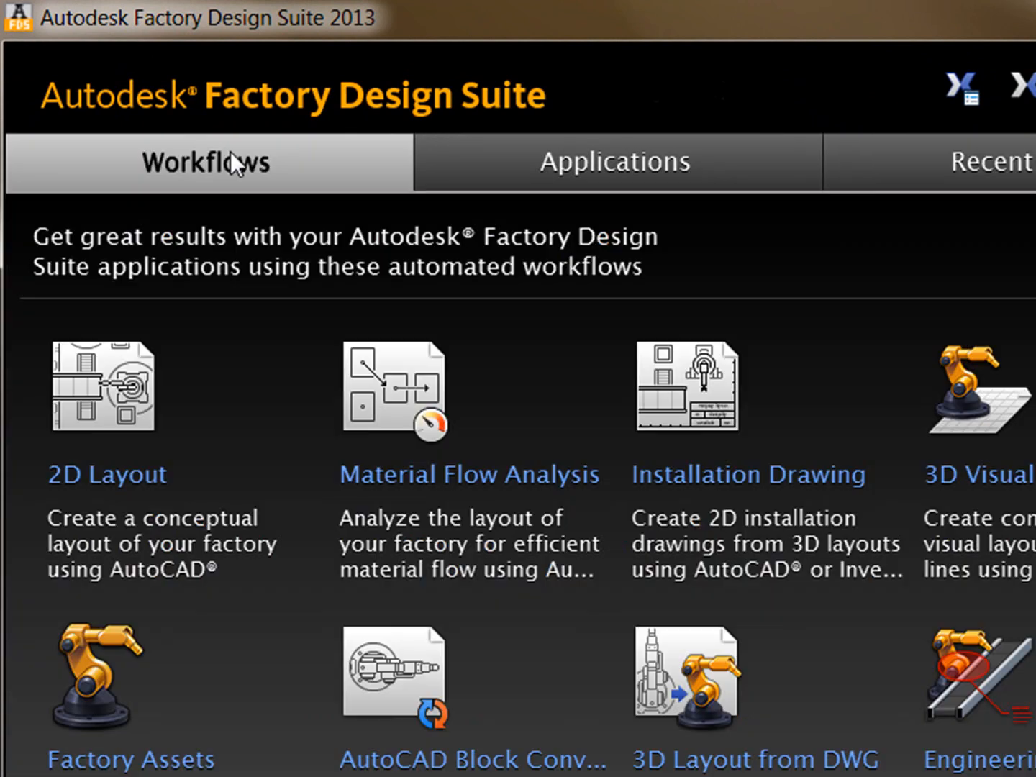
mouse_move(196, 439)
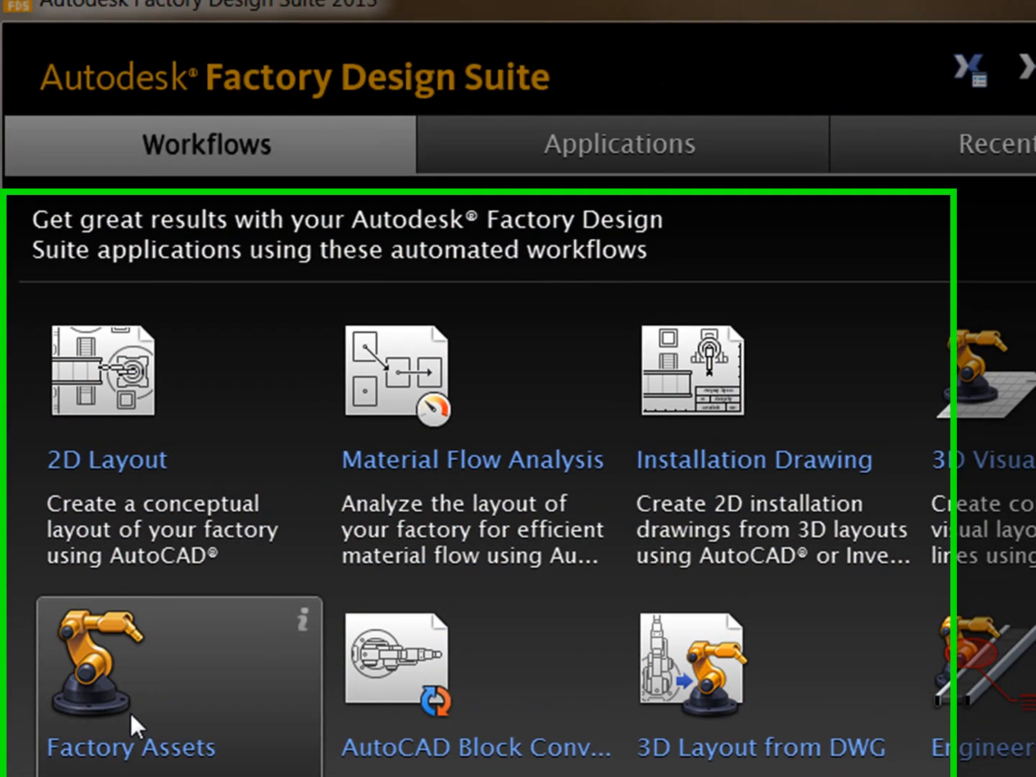
click(130, 683)
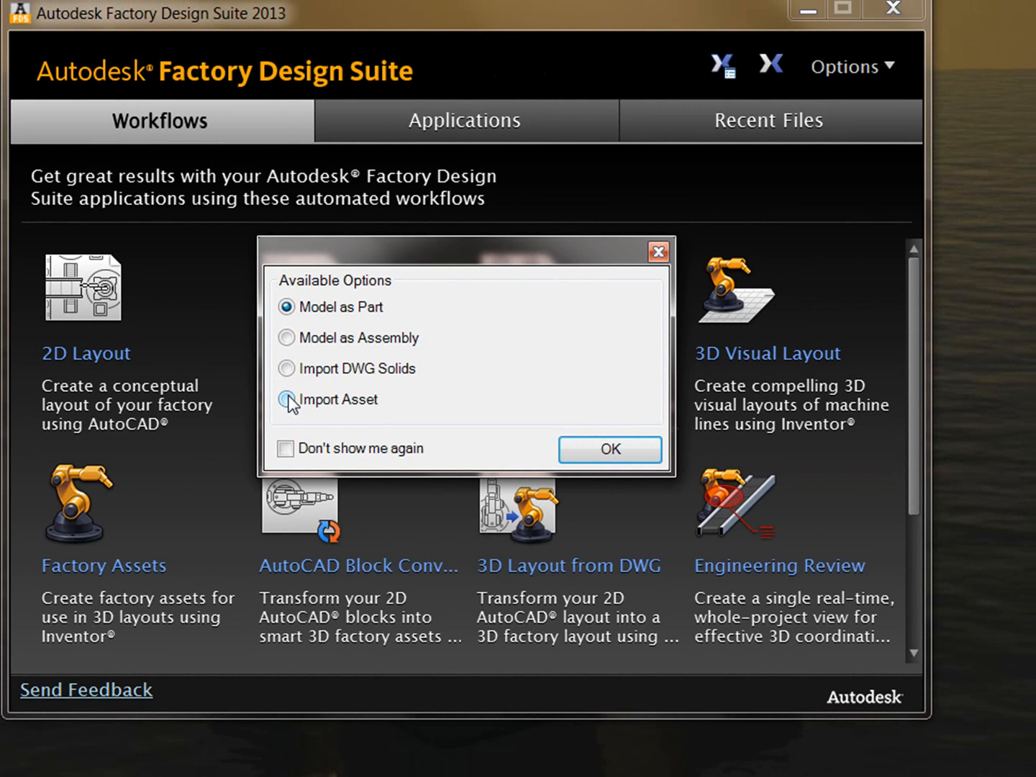
Import Arm Welding Clamp - 48.ipt from C:\Demo Folder as the asset model
click(610, 449)
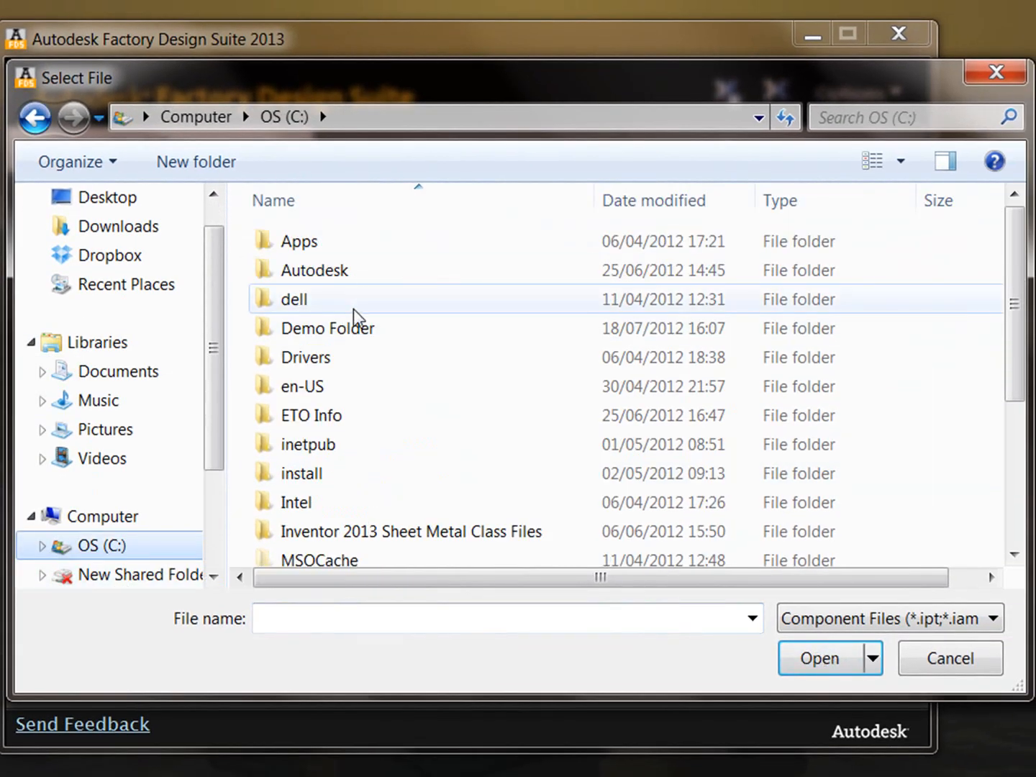
double_click(328, 329)
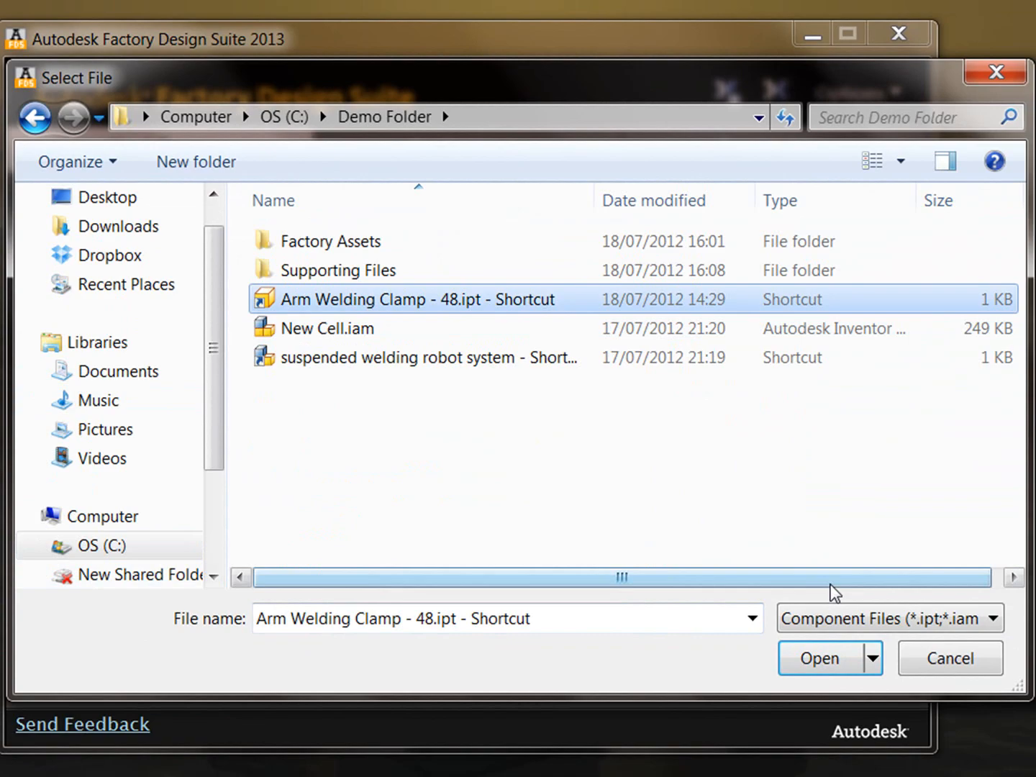
click(818, 659)
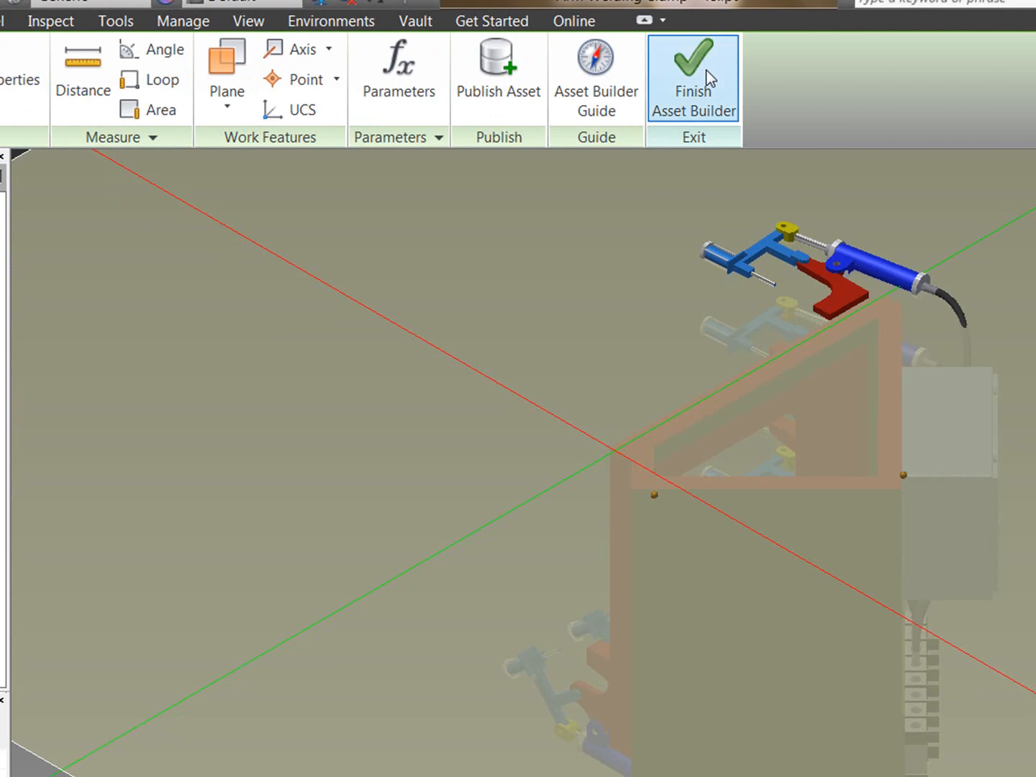
Exit Asset Builder so the clamp returns to regular part modelling
click(692, 69)
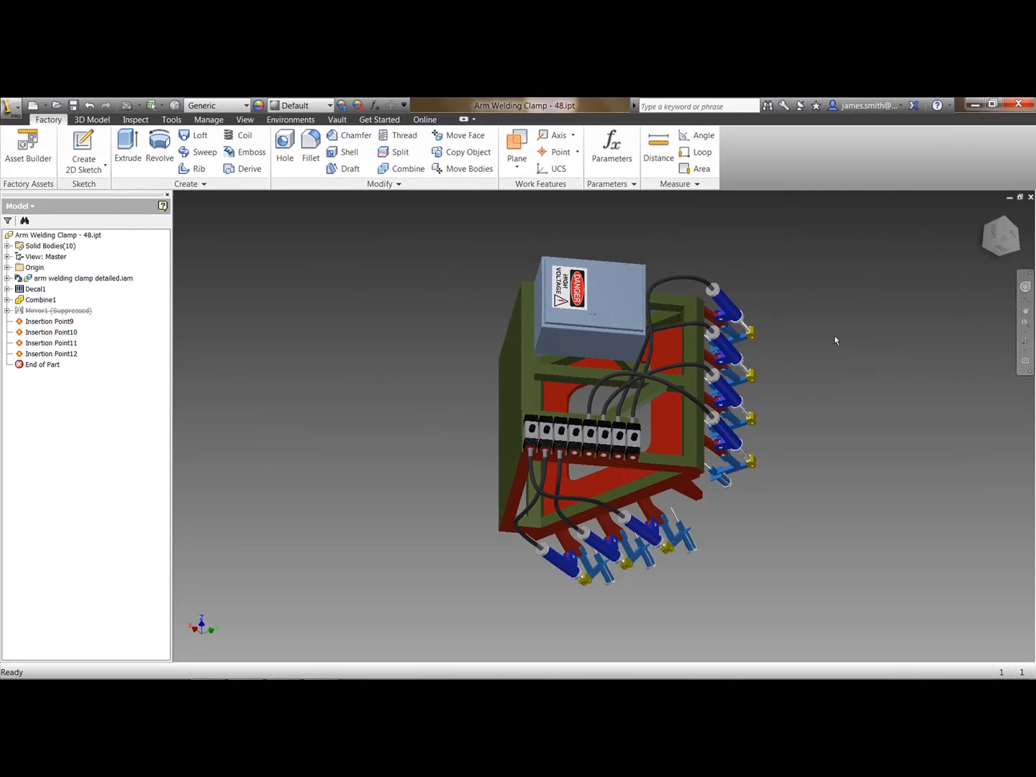
click(610, 146)
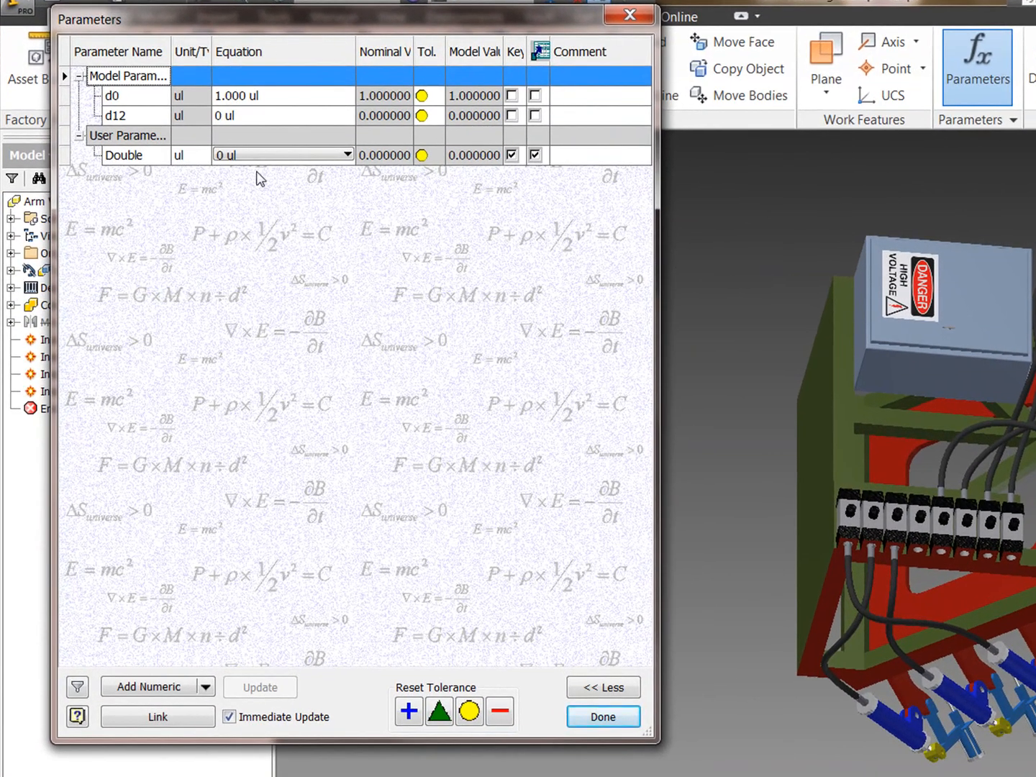
click(346, 155)
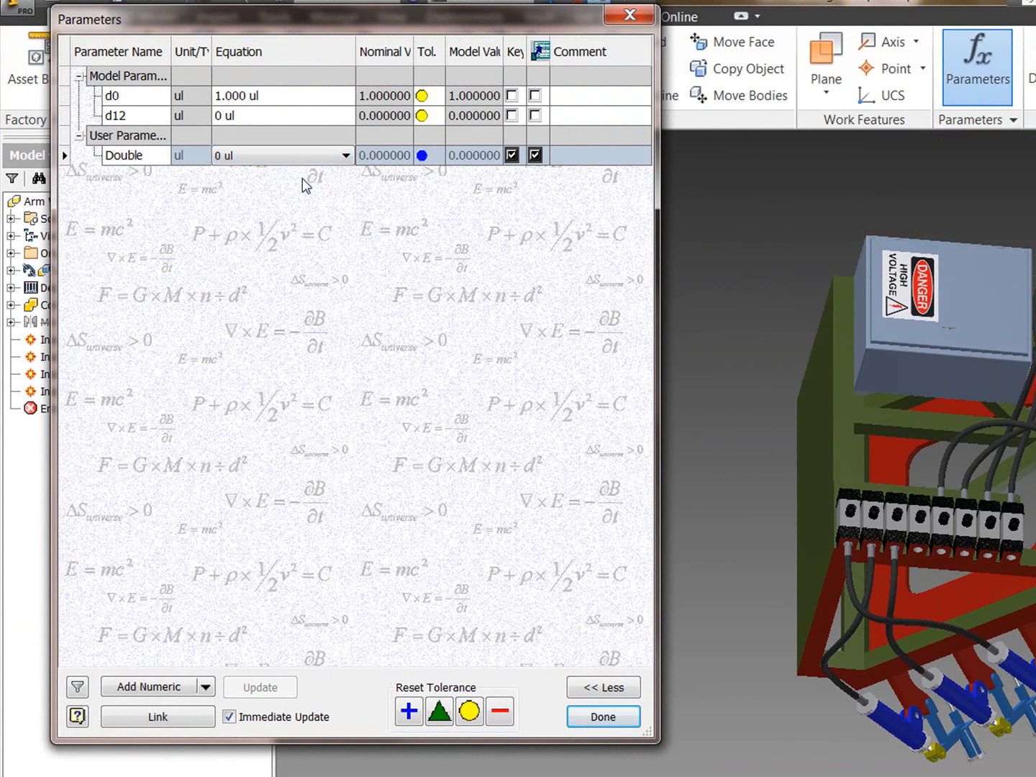
mouse_move(600, 742)
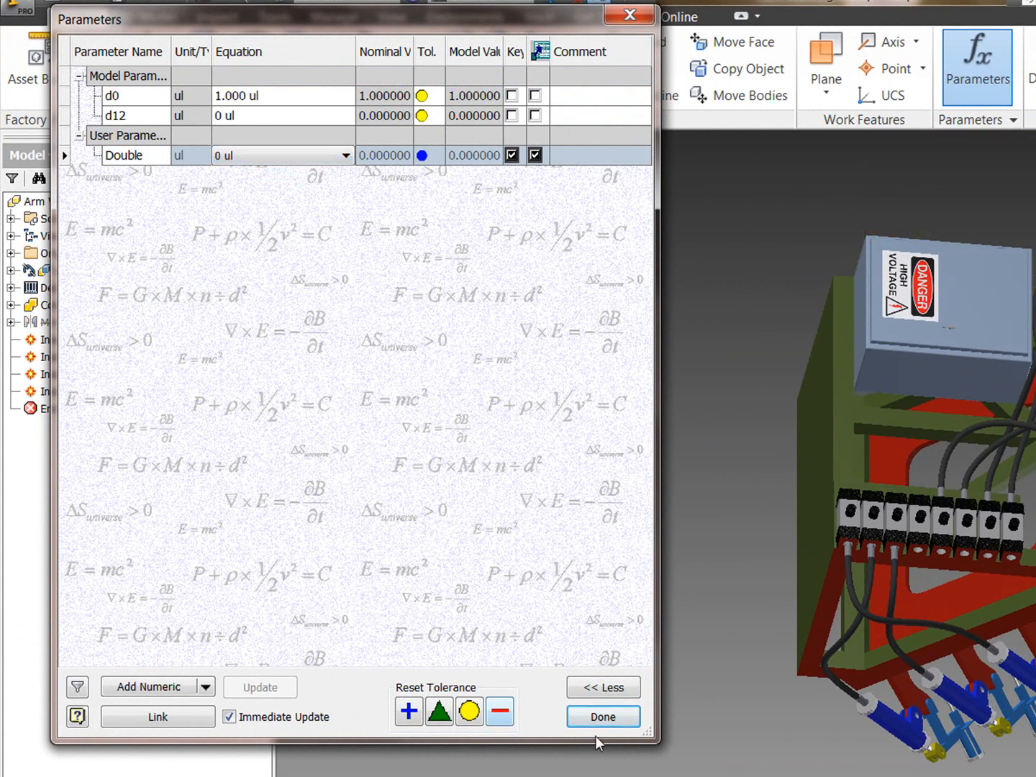
click(603, 717)
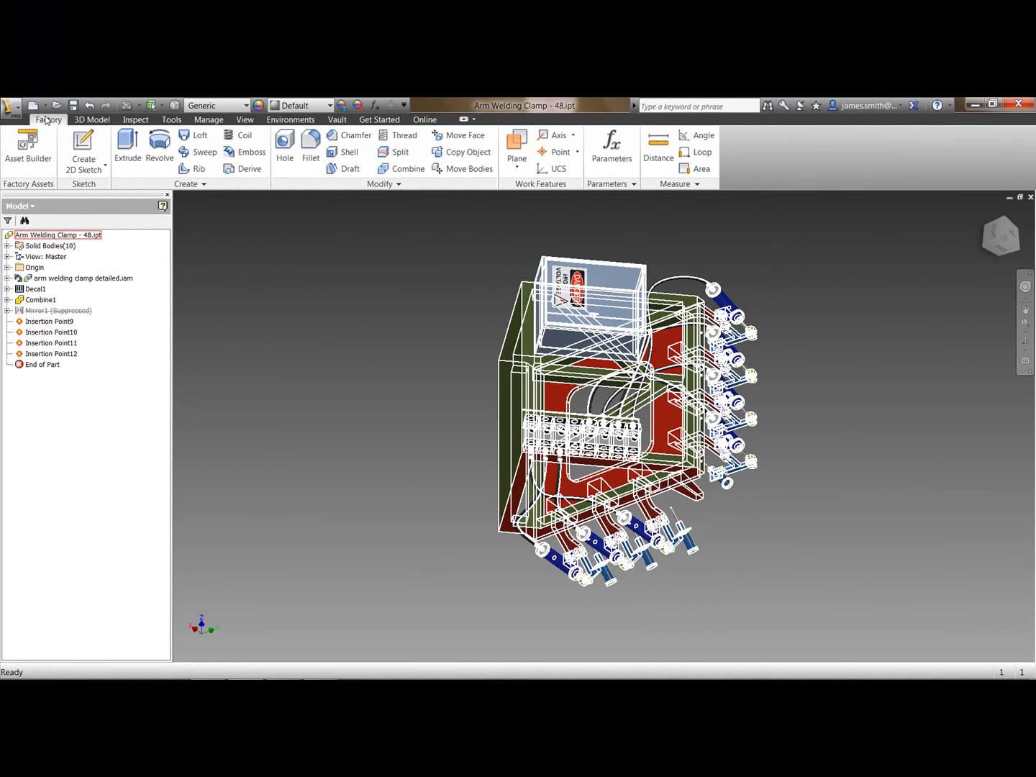
mouse_move(55, 127)
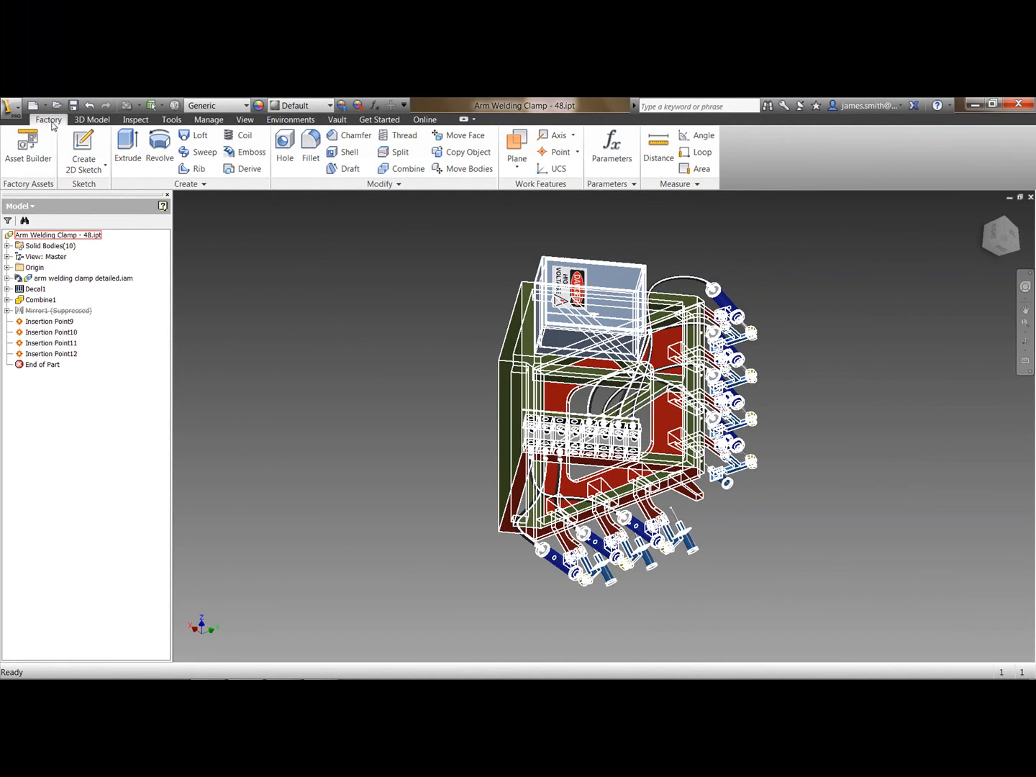
mouse_move(29, 144)
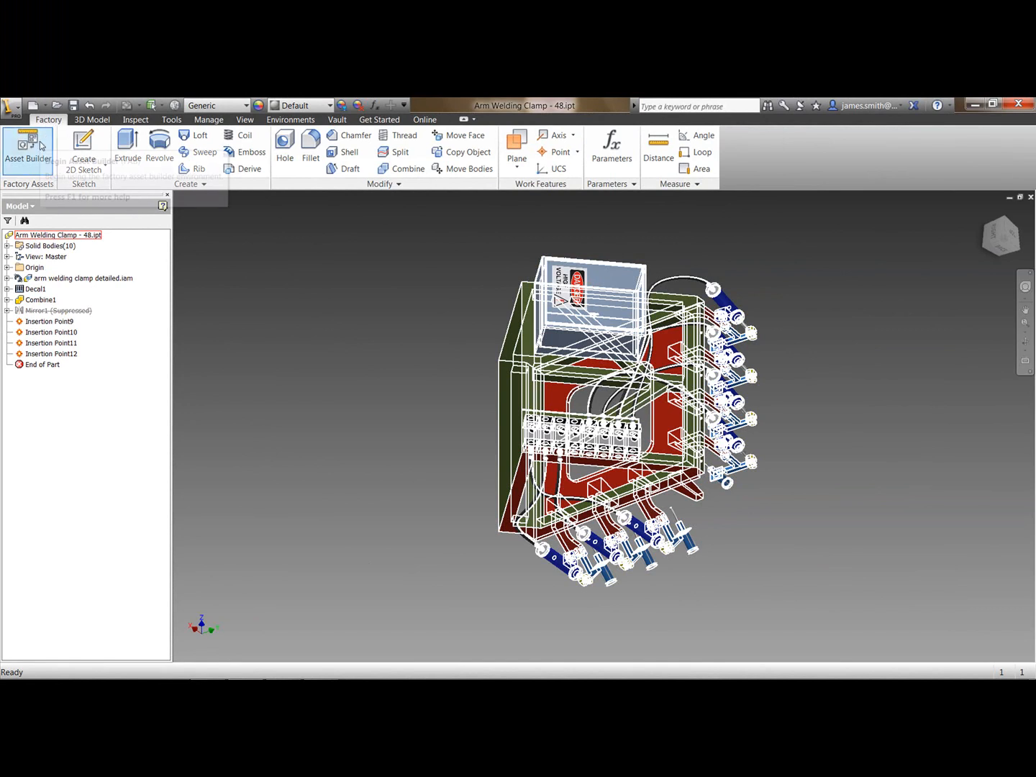
mouse_move(28, 146)
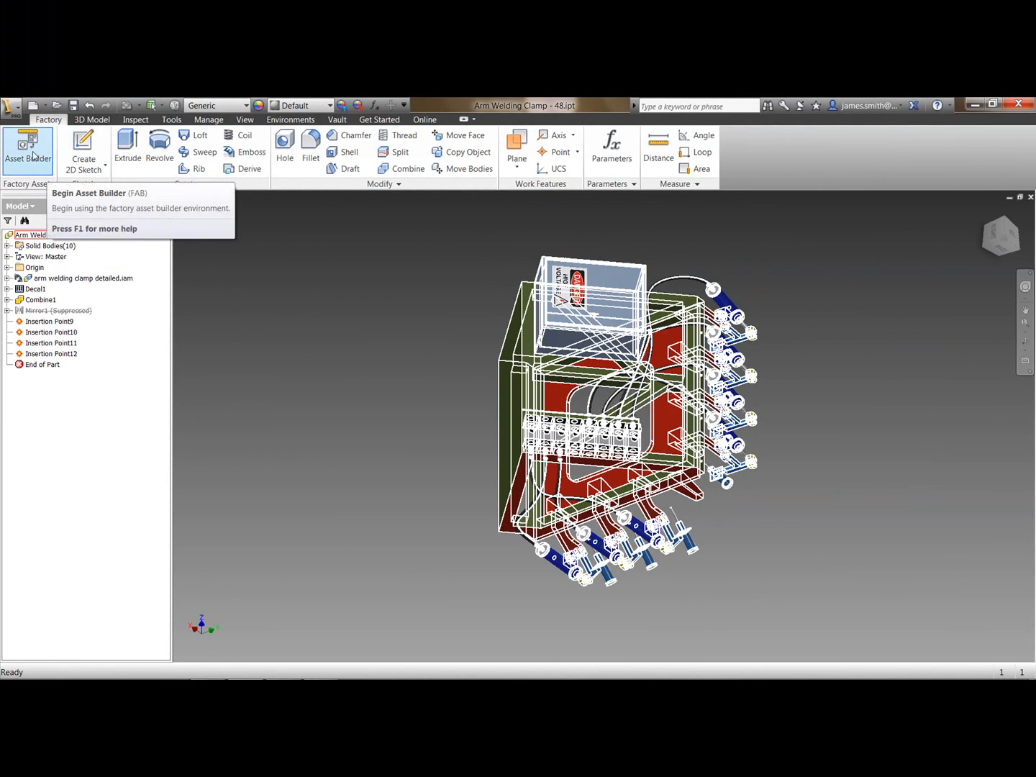
Re-enter the Asset Builder environment for the clamp part
click(27, 150)
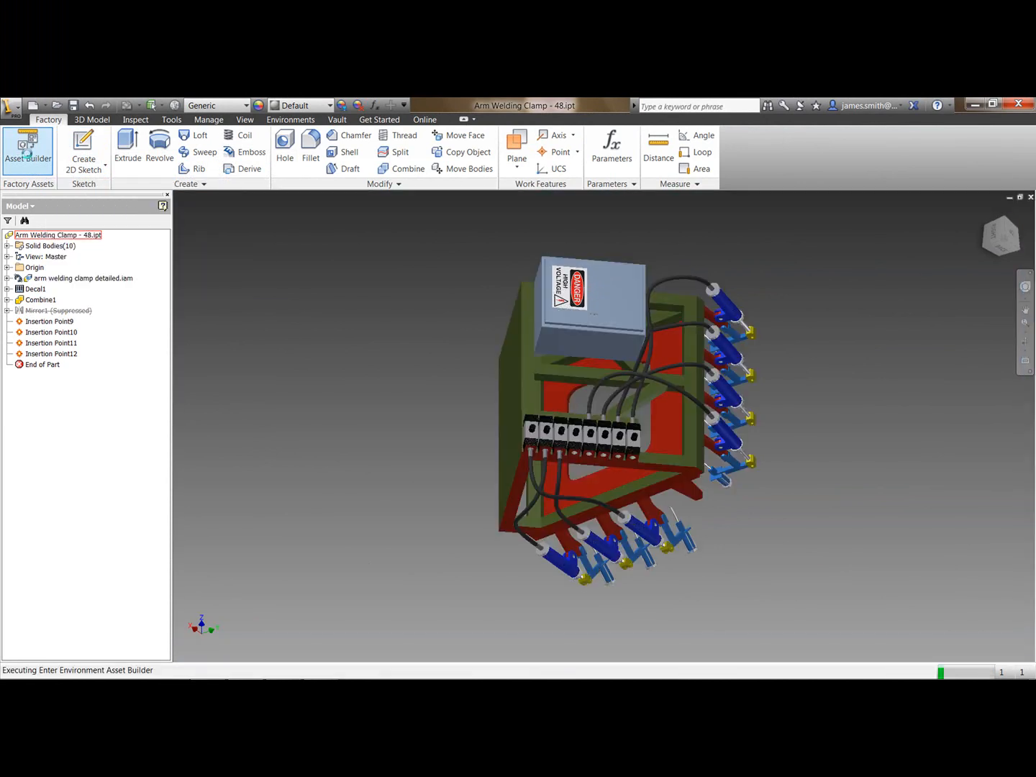
click(27, 149)
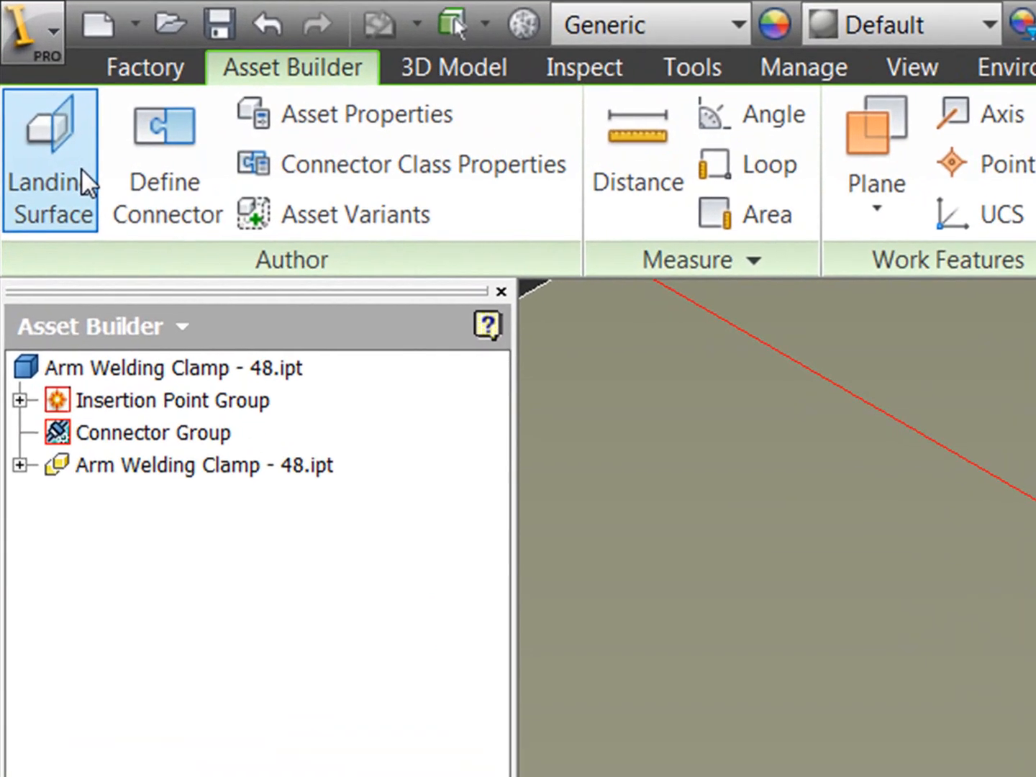
mouse_move(323, 69)
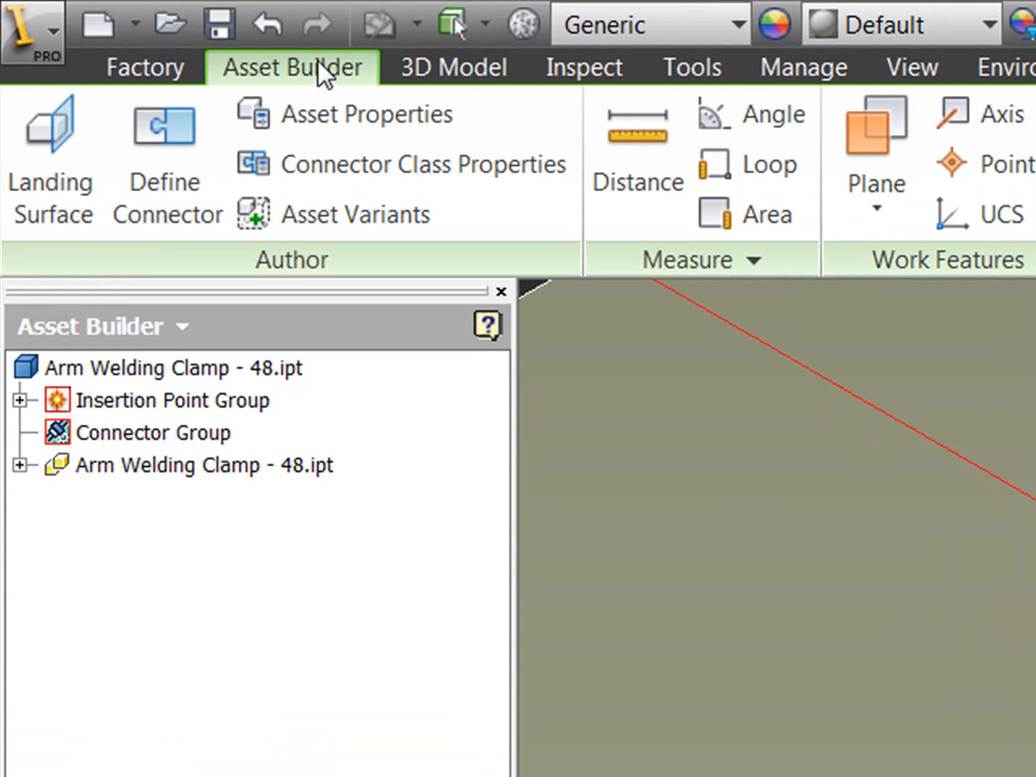
mouse_move(195, 291)
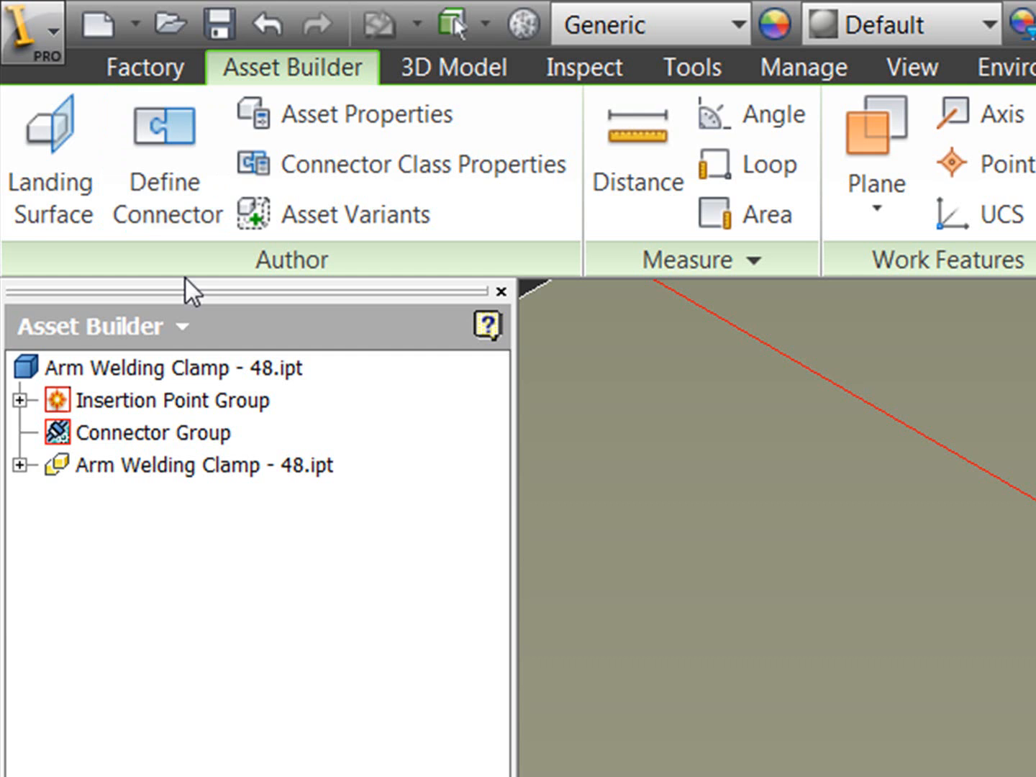
mouse_move(164, 166)
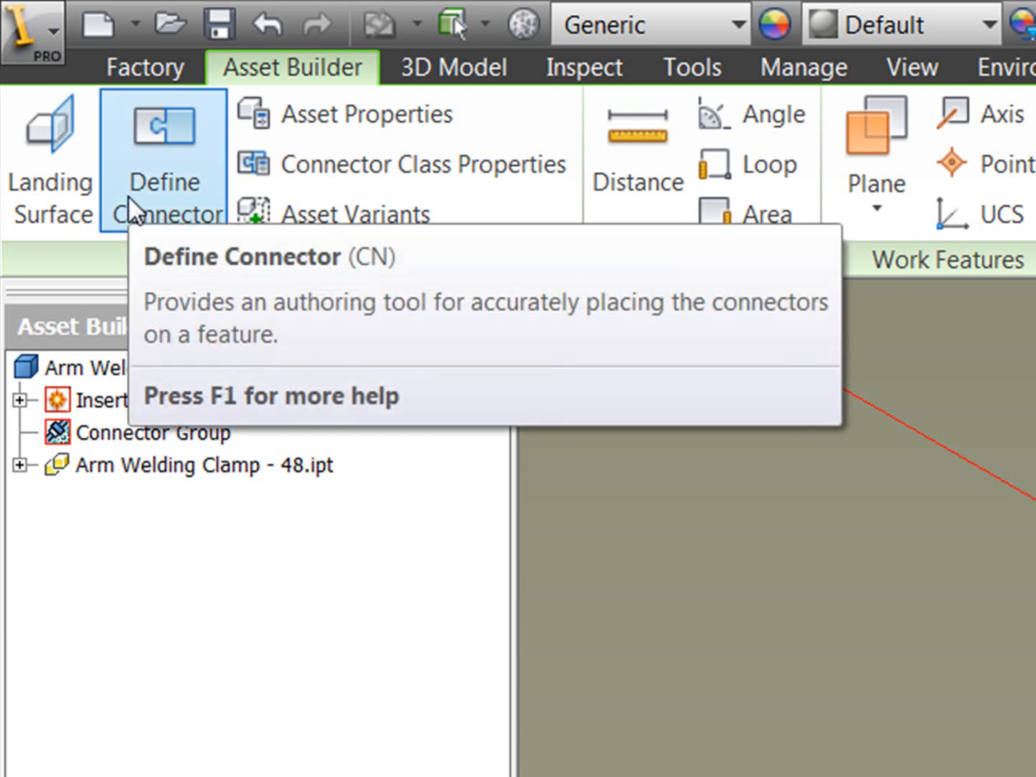
Define the landing surface on the clamp's base face and confirm it
click(50, 158)
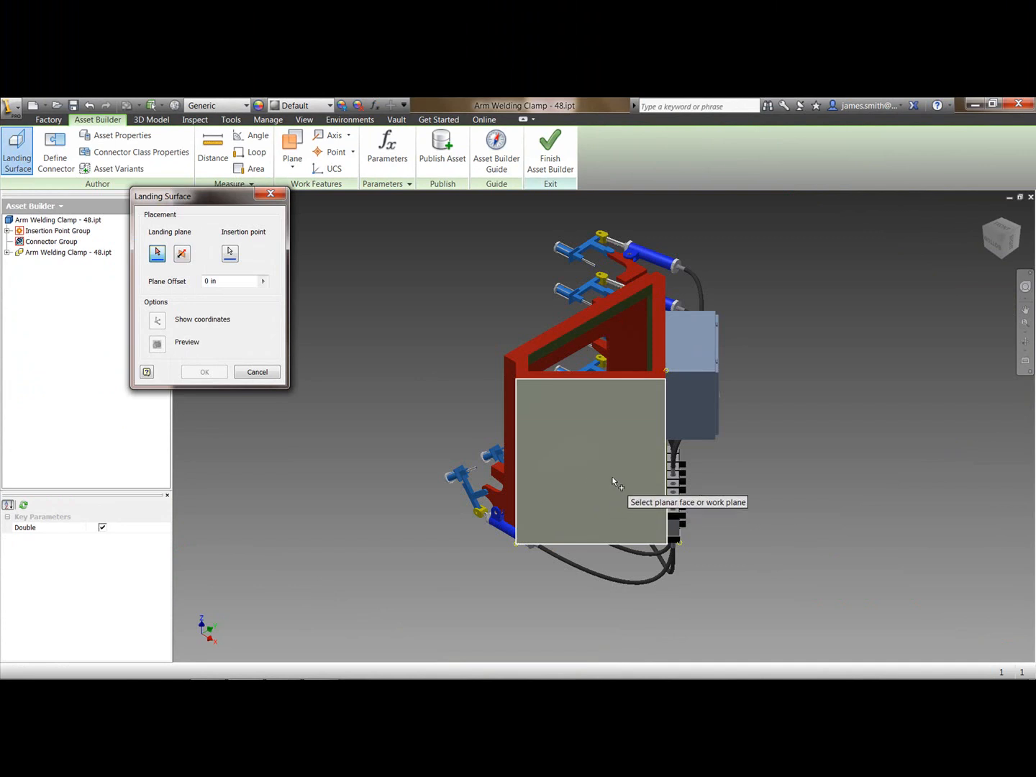
mouse_move(593, 475)
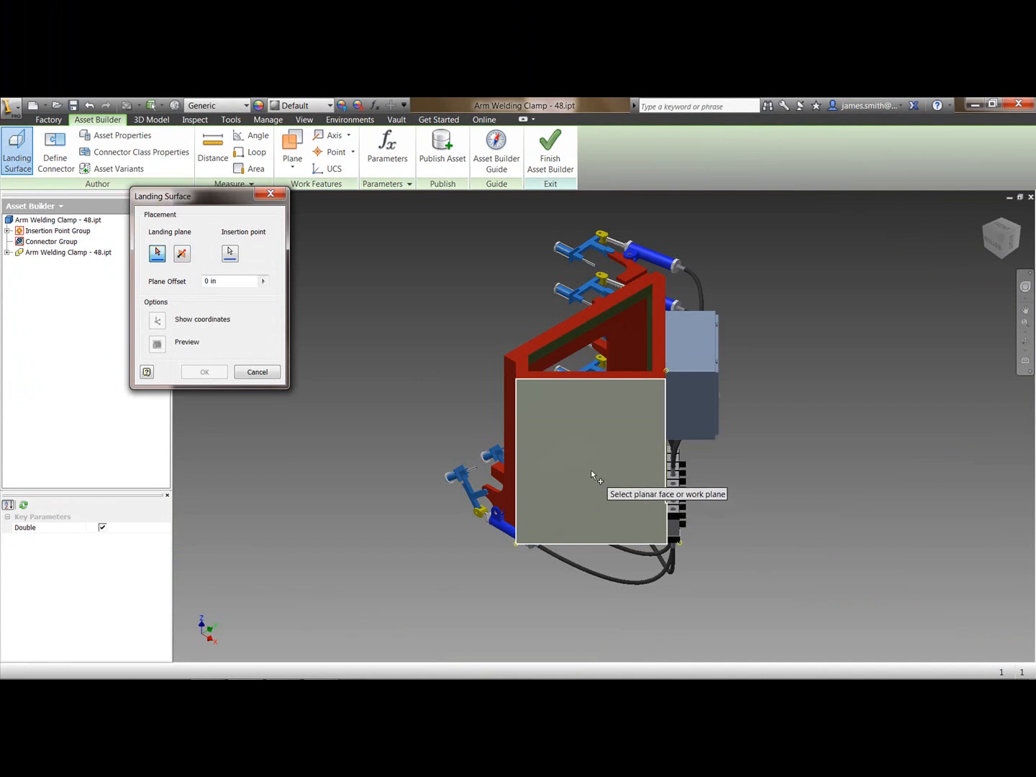
click(590, 460)
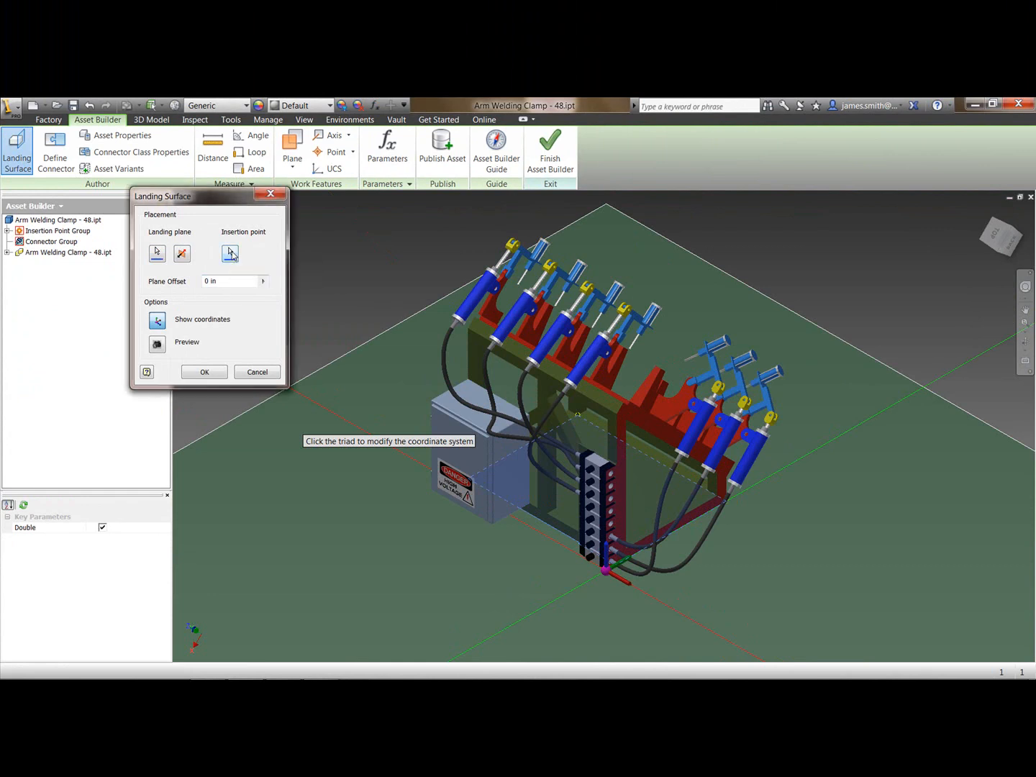
click(230, 253)
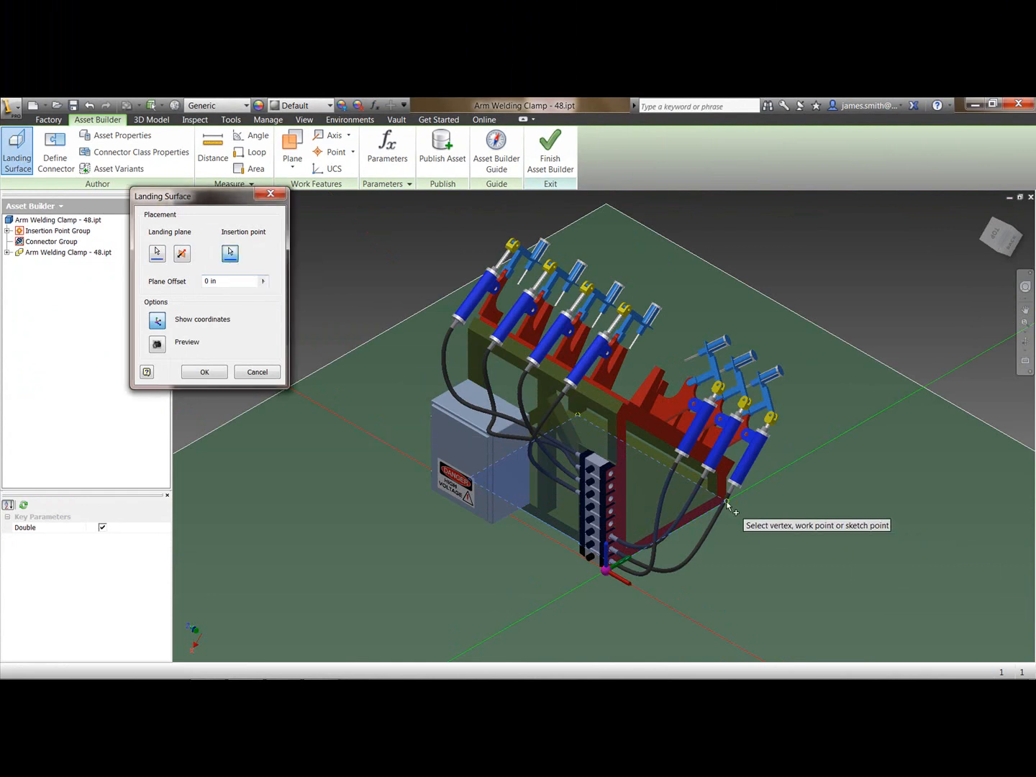
mouse_move(607, 572)
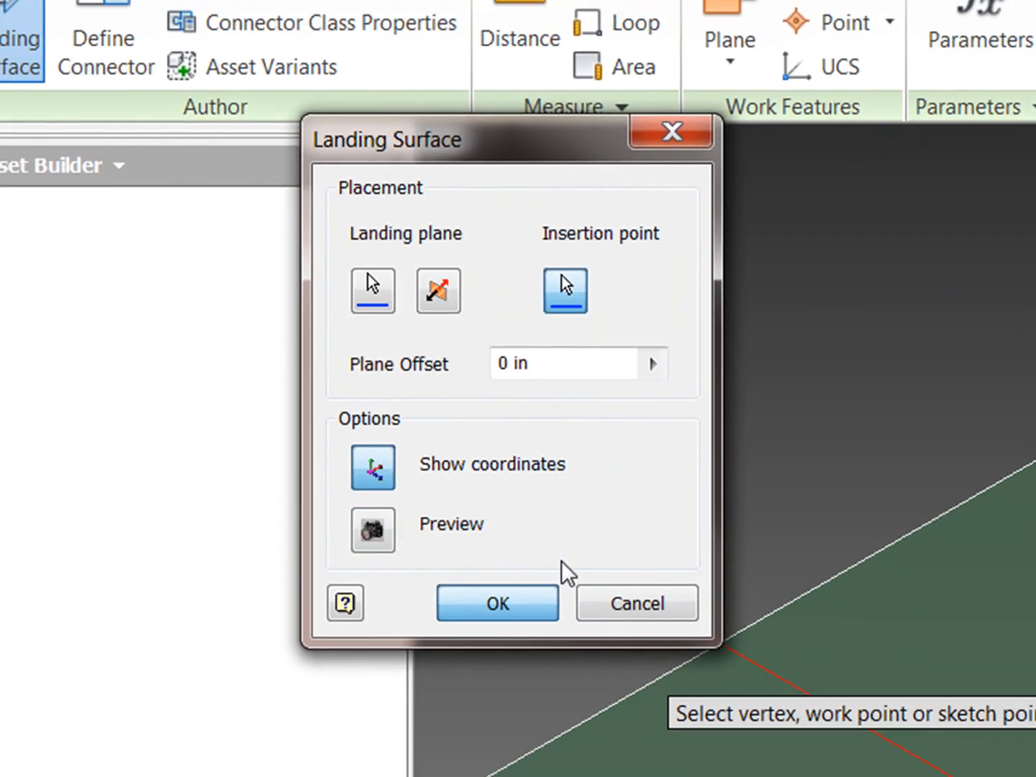
click(497, 603)
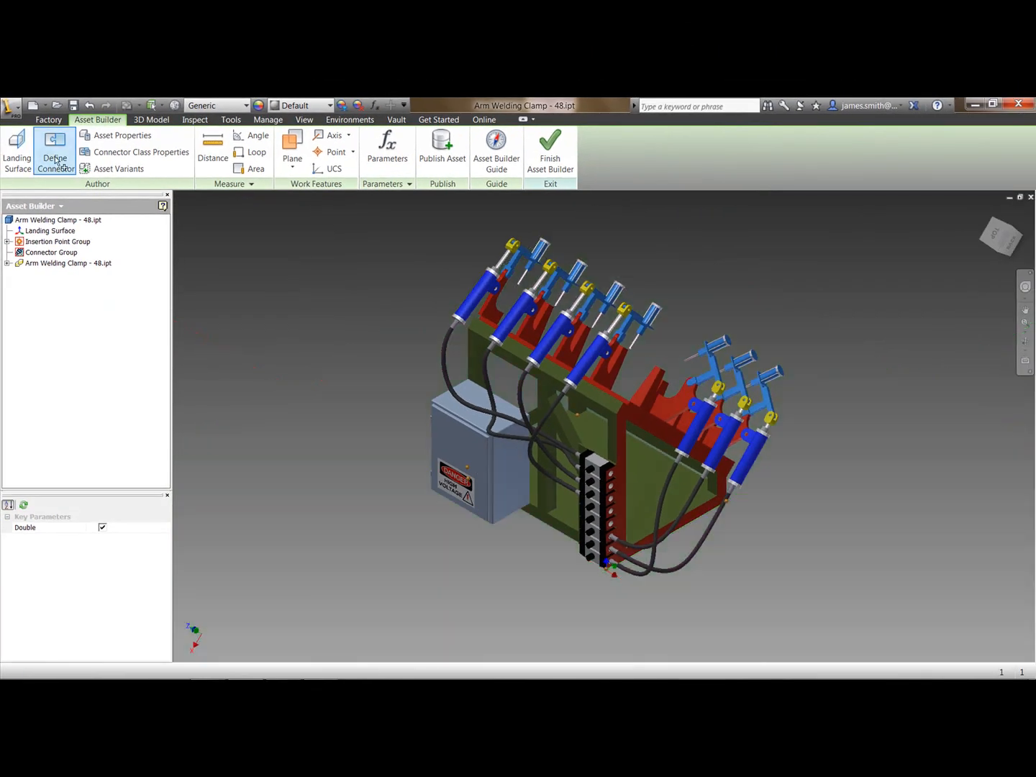
Set the connector's connection direction and finish defining Connector3
click(55, 147)
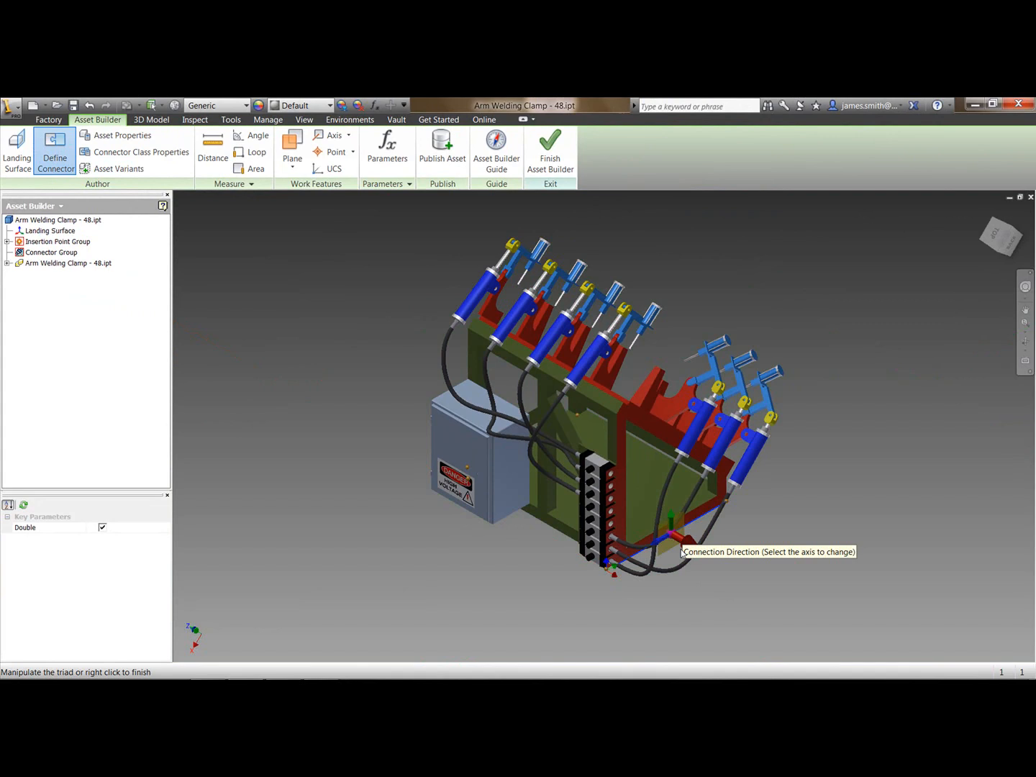
right_click(684, 552)
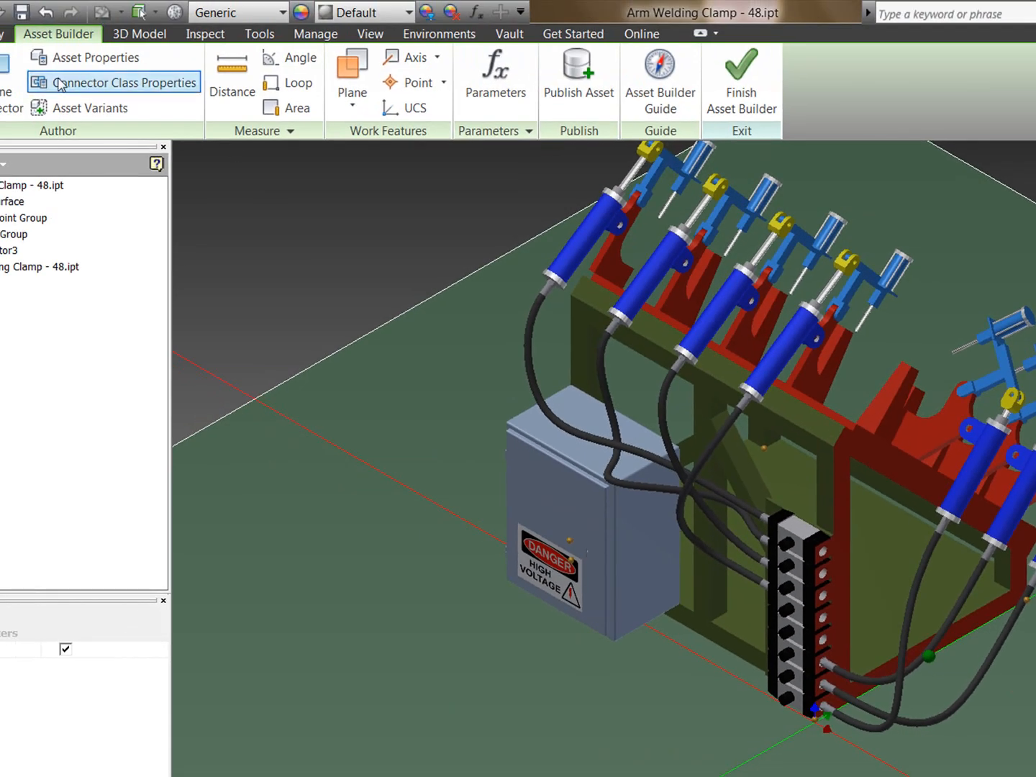
click(95, 58)
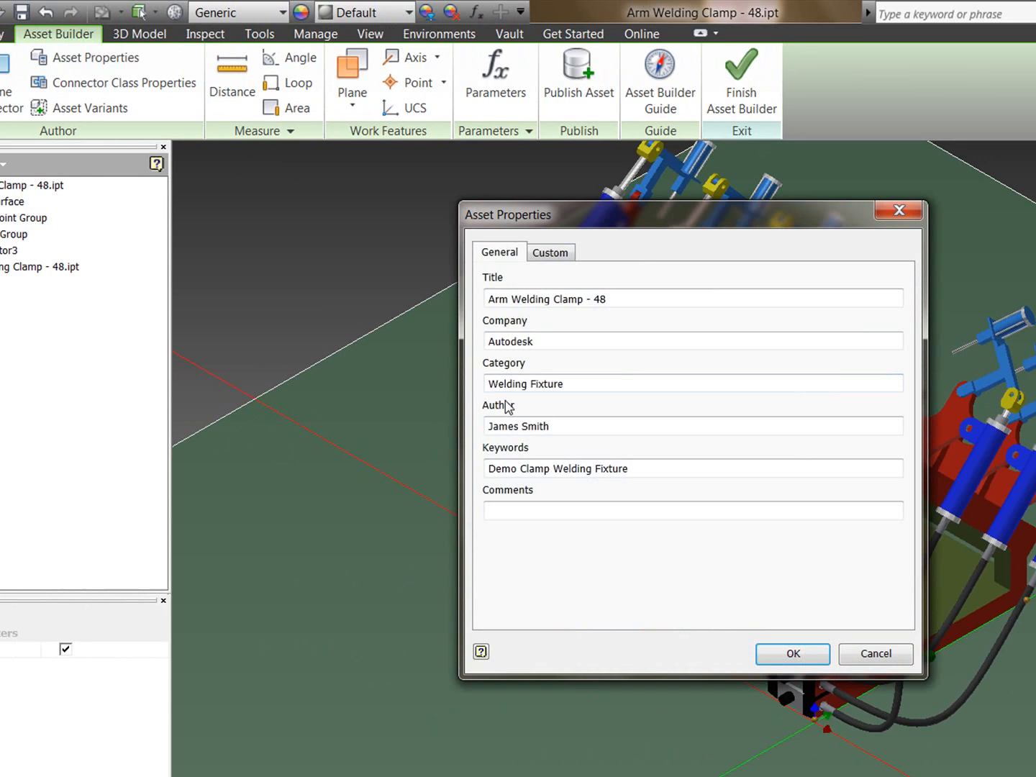
mouse_move(503, 487)
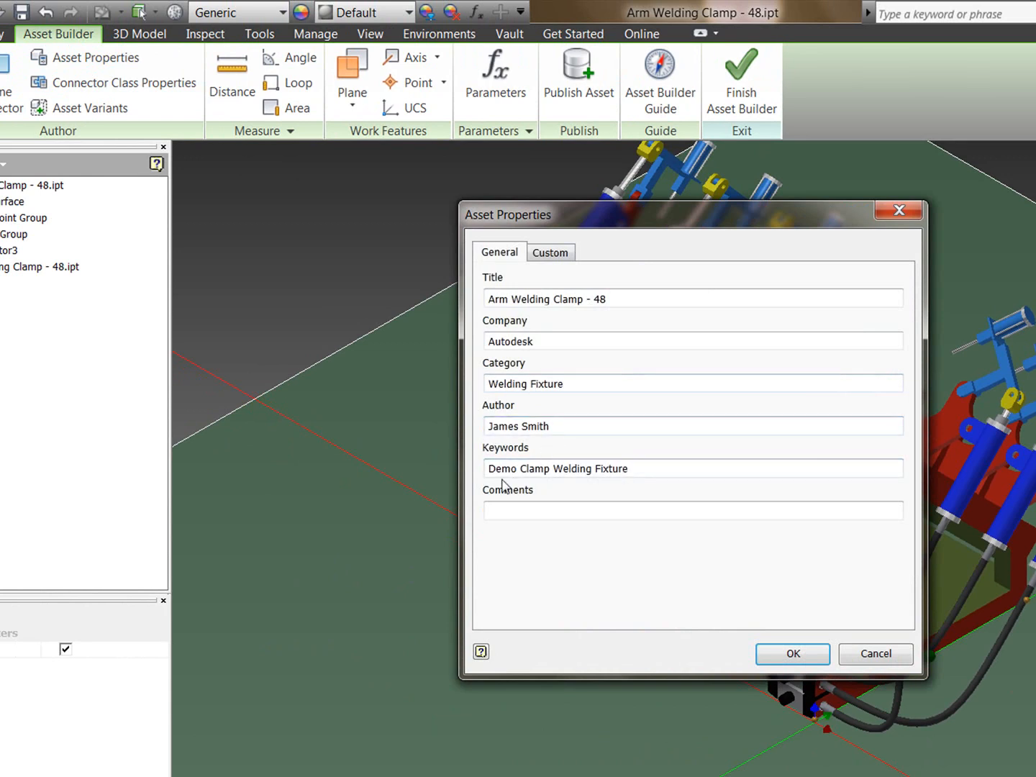
mouse_move(547, 405)
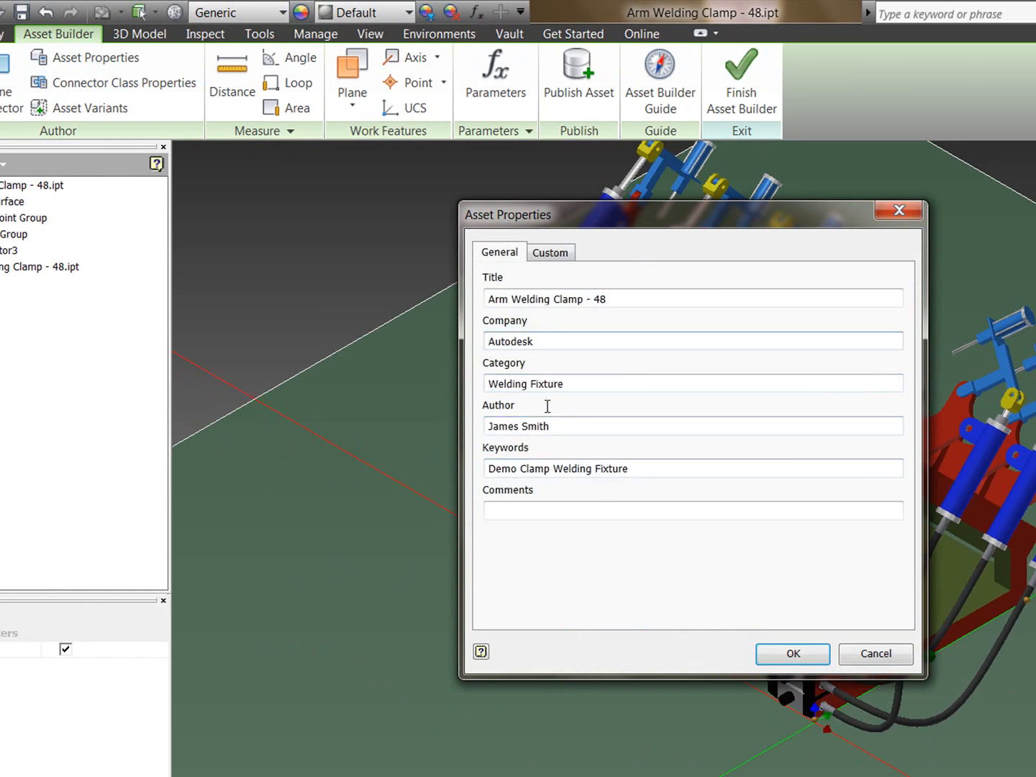
click(791, 653)
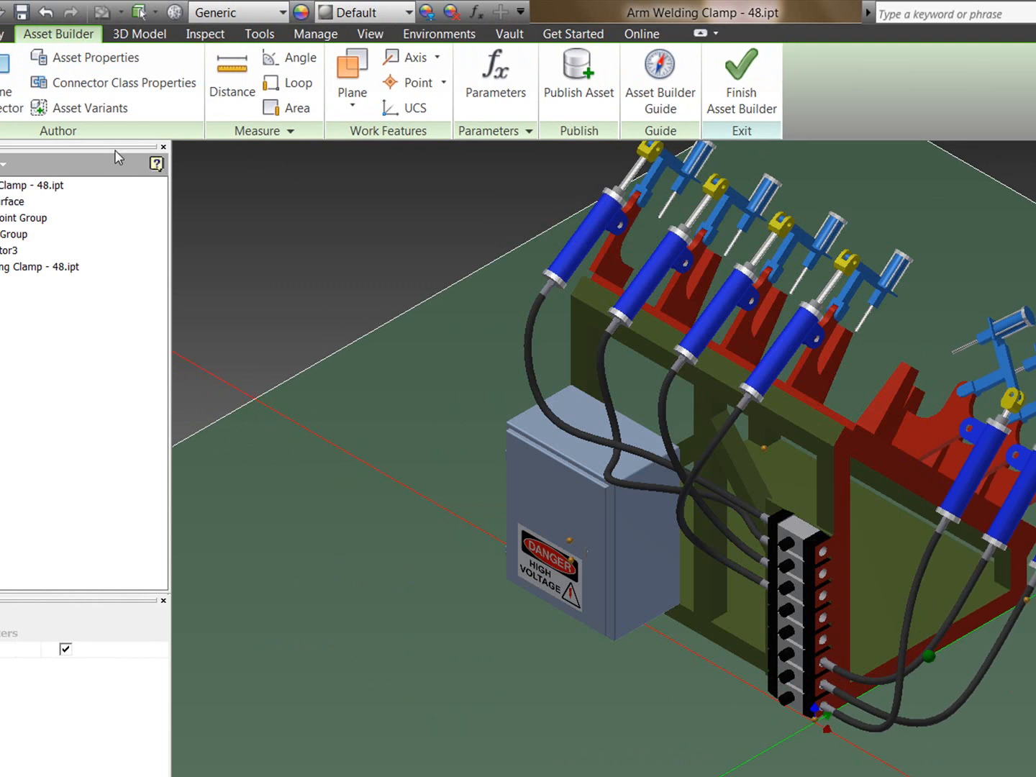
Confirm Single and Double asset variants driven by the Double parameter (0 and 1)
click(89, 107)
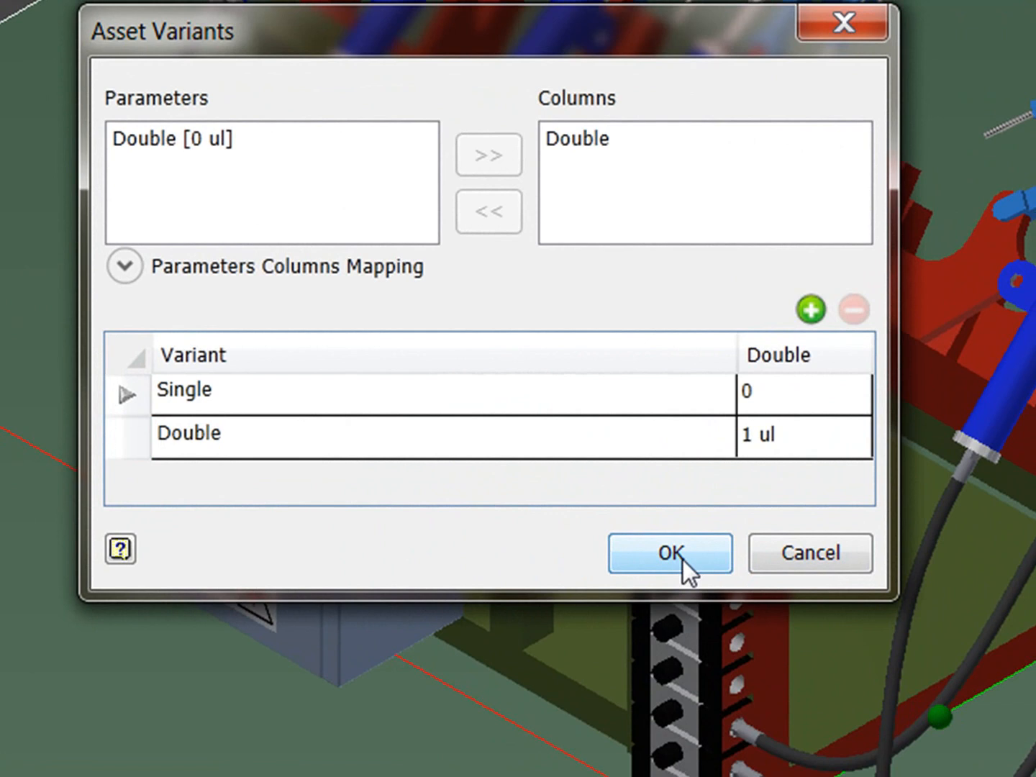
click(669, 553)
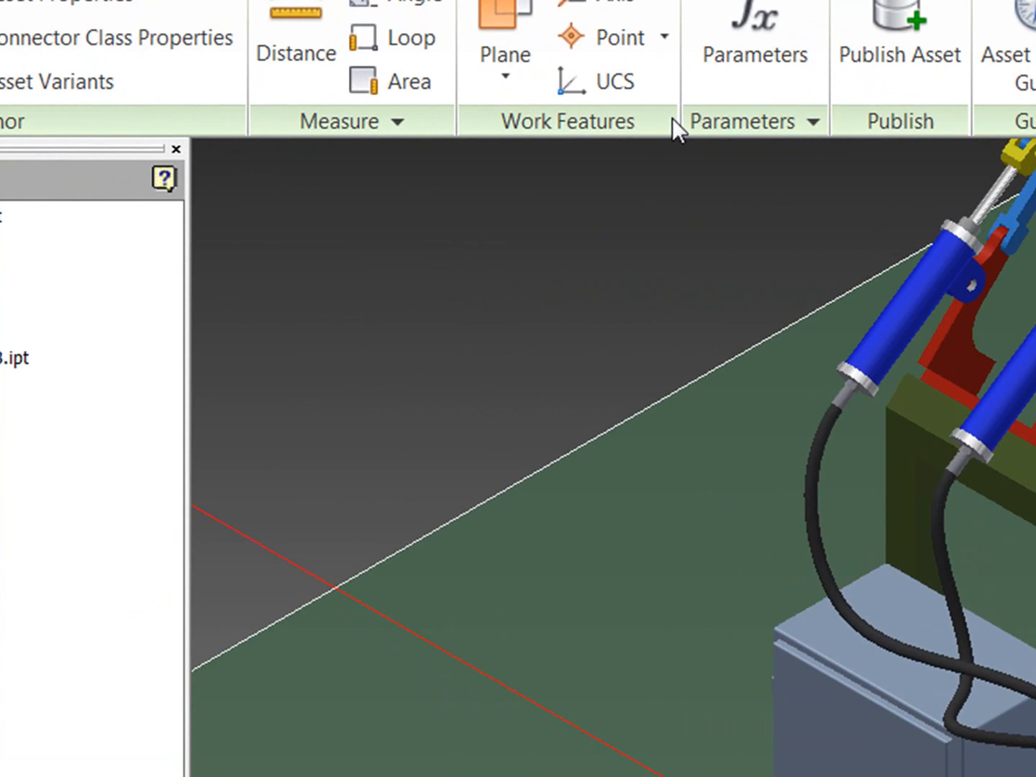
mouse_move(897, 50)
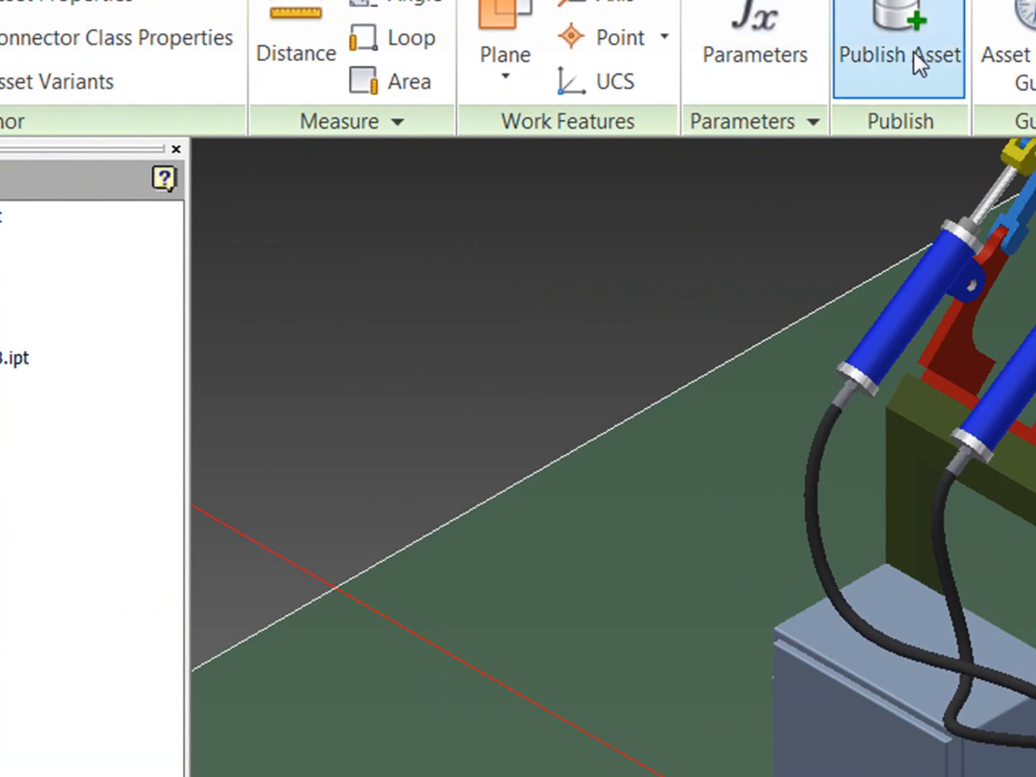
Start publishing the clamp asset, saving the part first
click(898, 55)
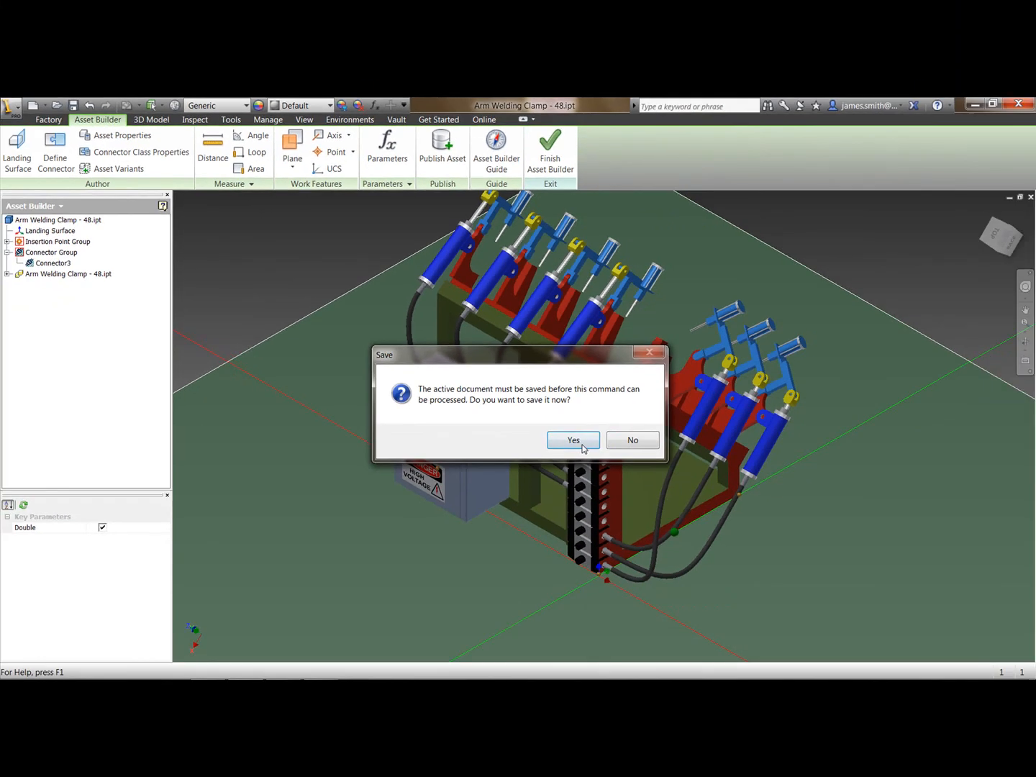
click(573, 440)
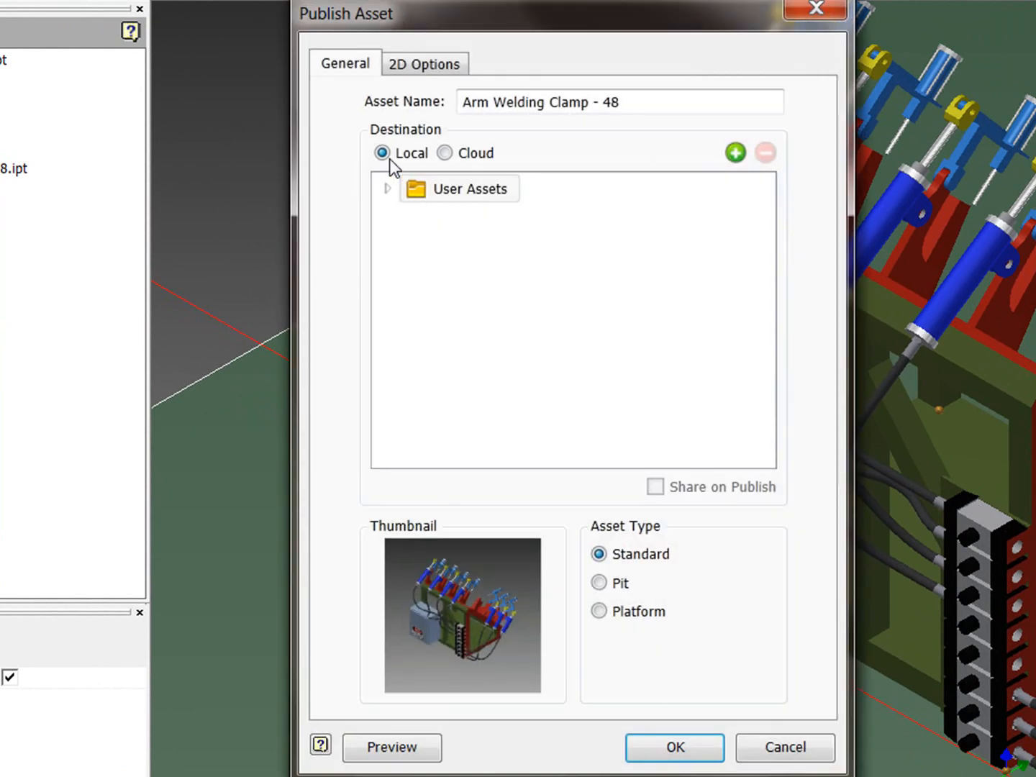
mouse_move(445, 152)
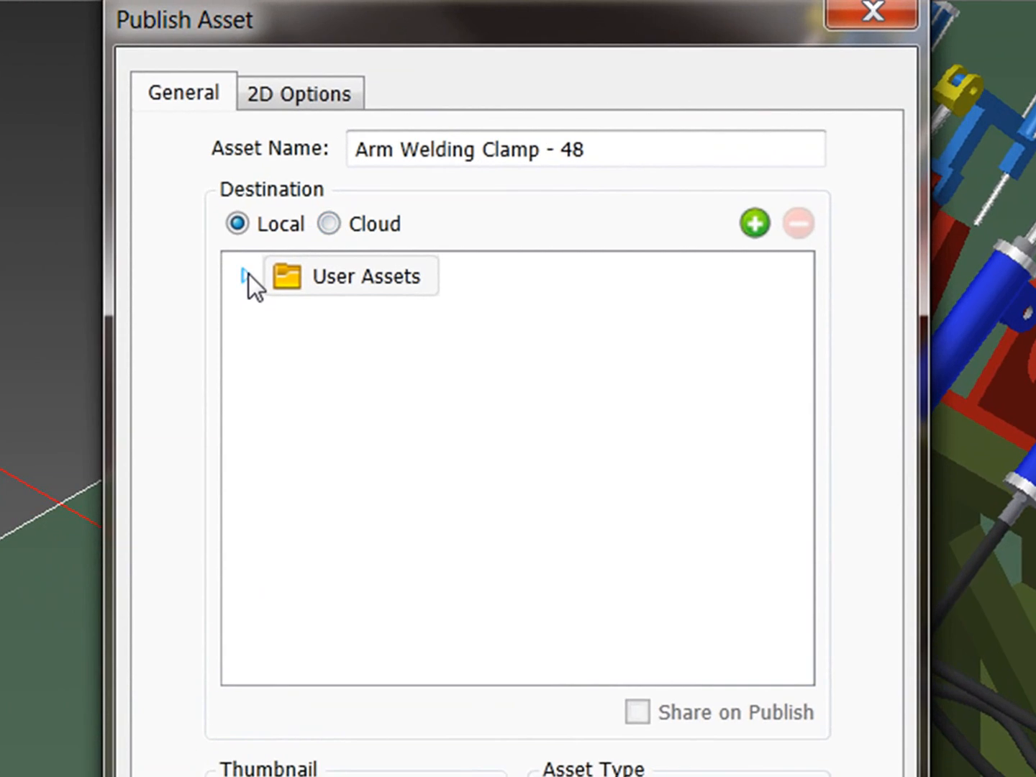
Create a new local folder 'FDS 1' under User Assets as the publish destination
click(248, 276)
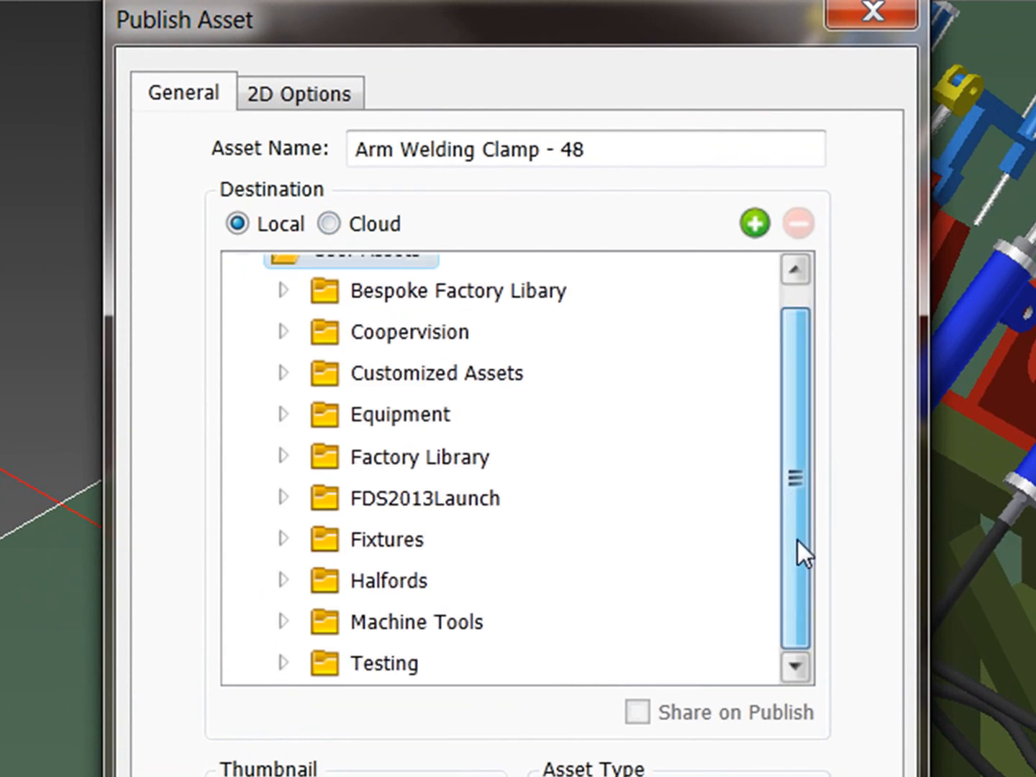
right_click(367, 276)
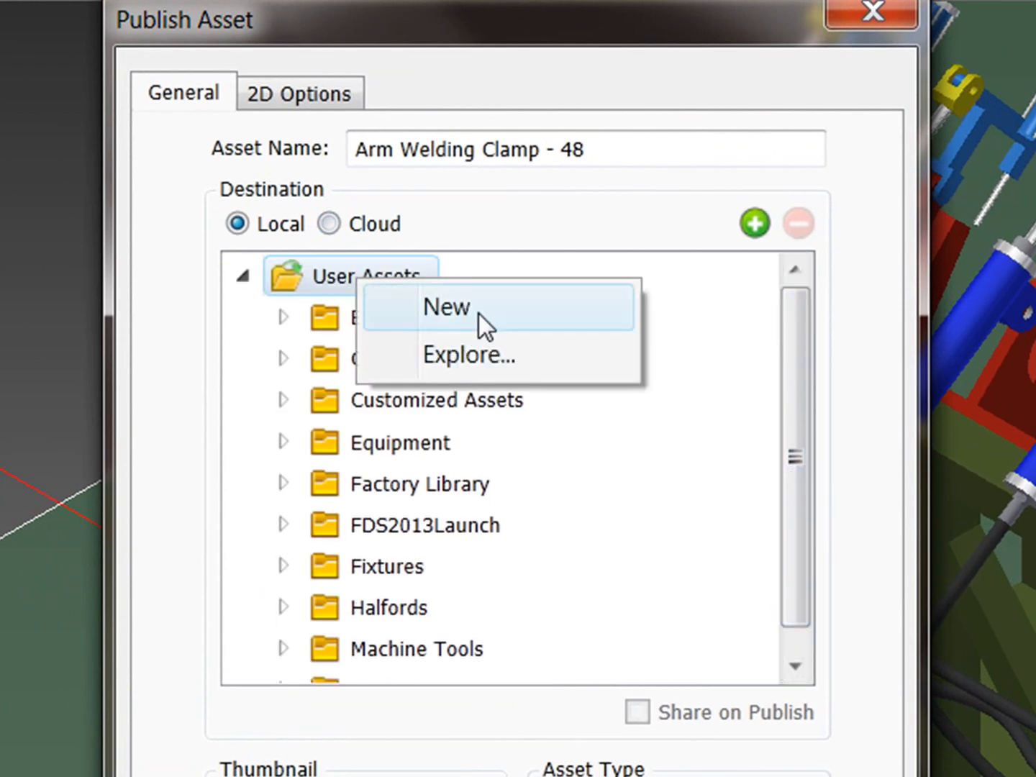
click(446, 308)
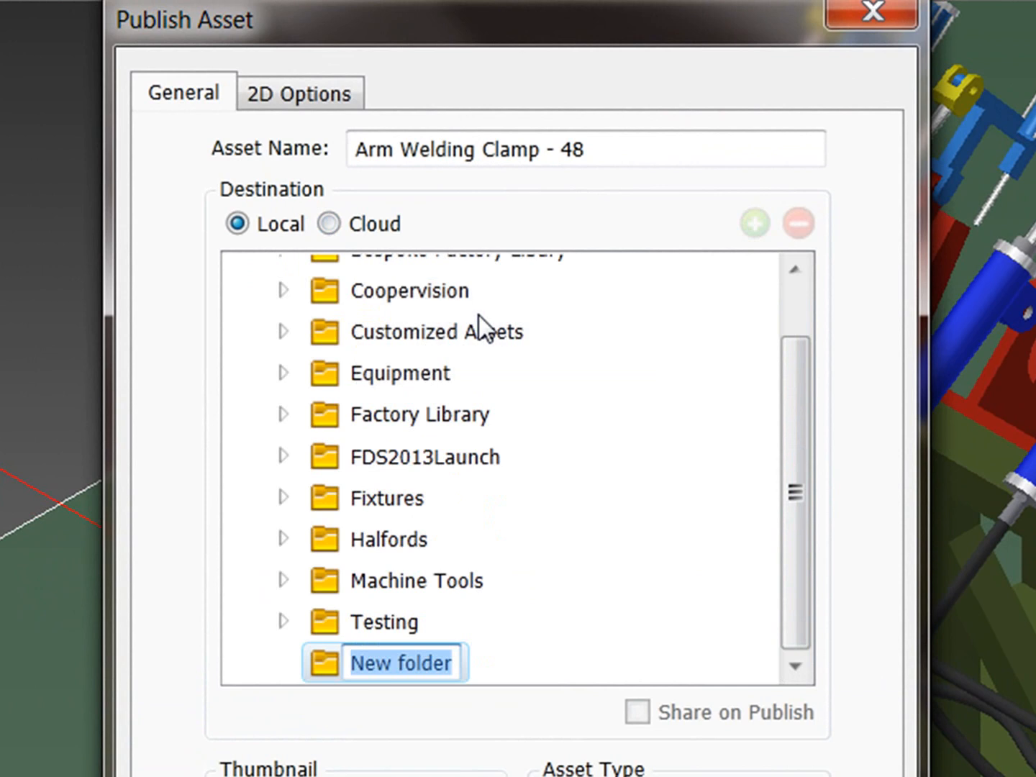
text(FDS 1)
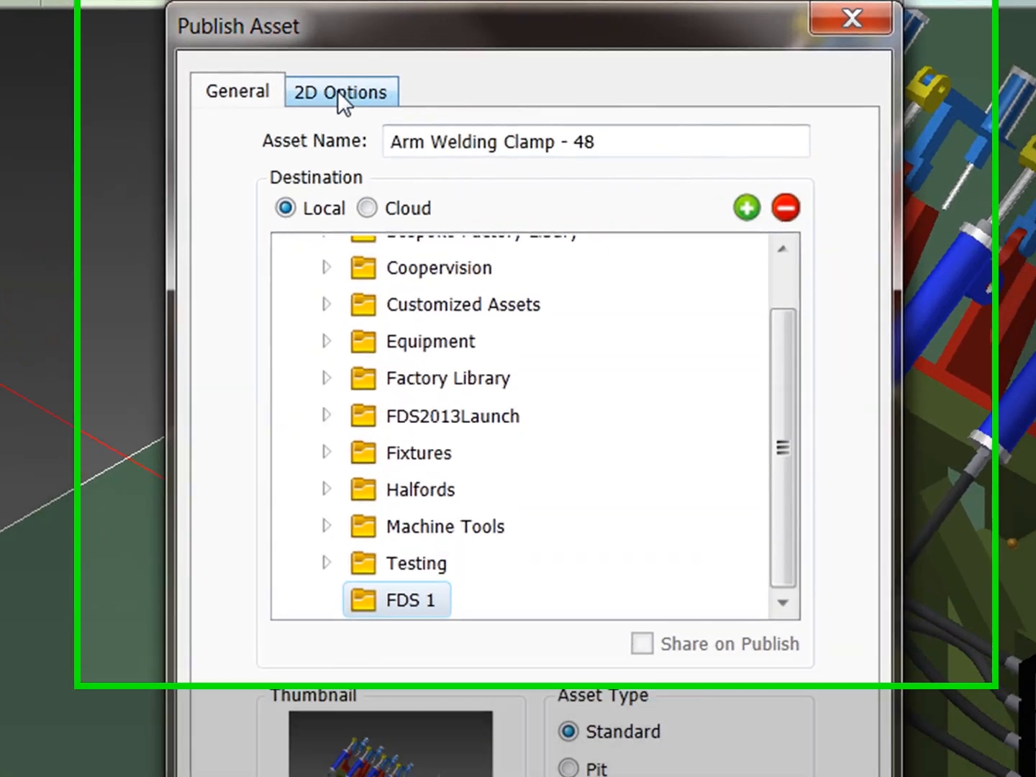
Keep Publish 2D Asset enabled and publish the clamp into FDS 1
click(339, 92)
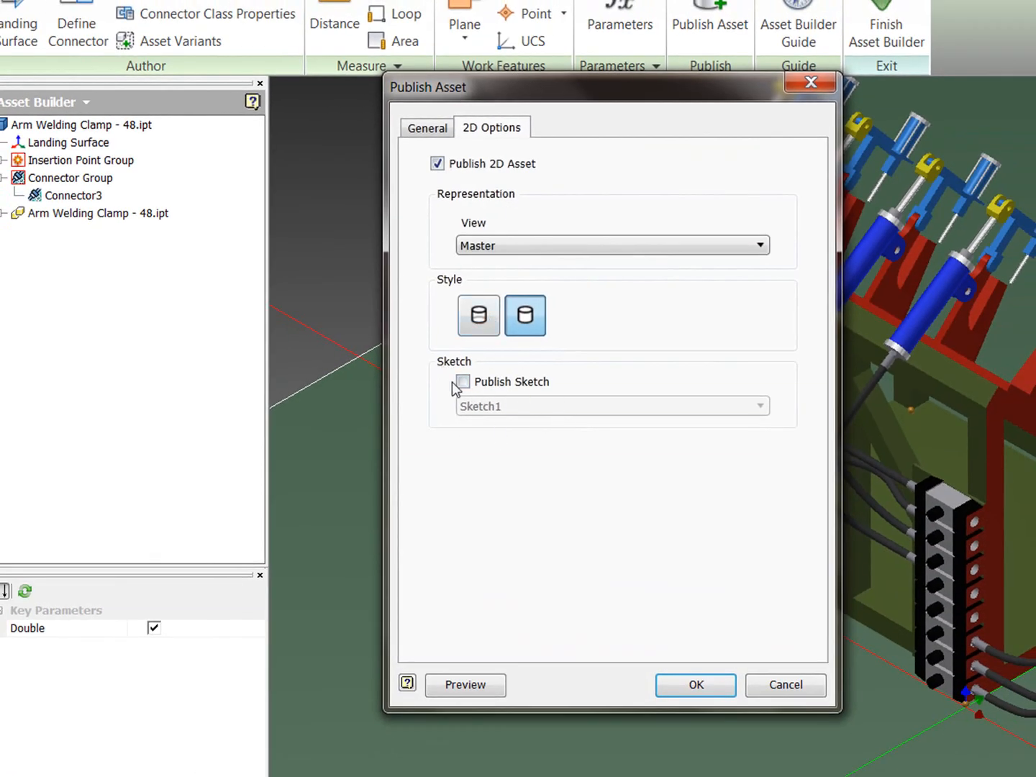
mouse_move(568, 397)
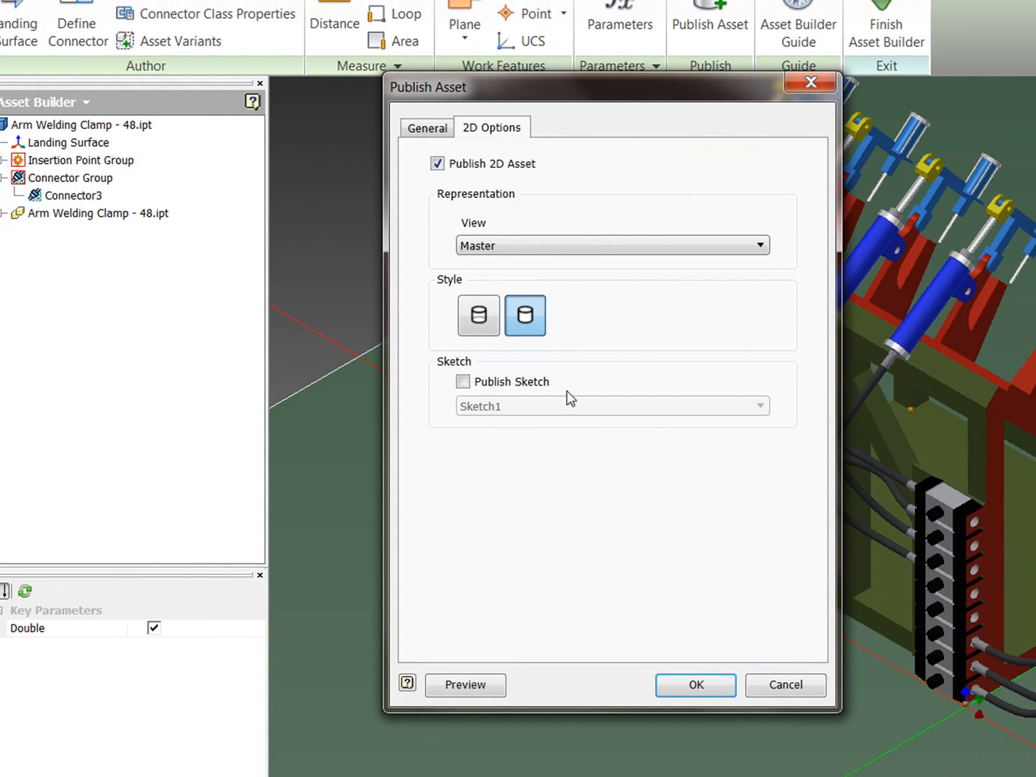
click(426, 127)
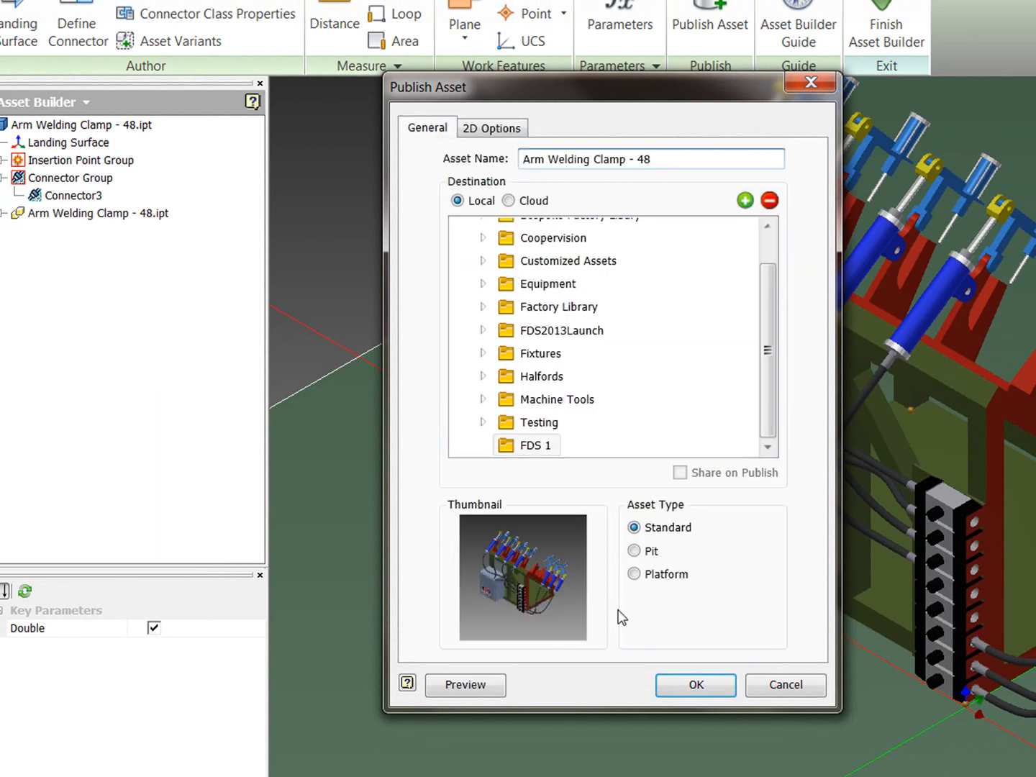
click(695, 685)
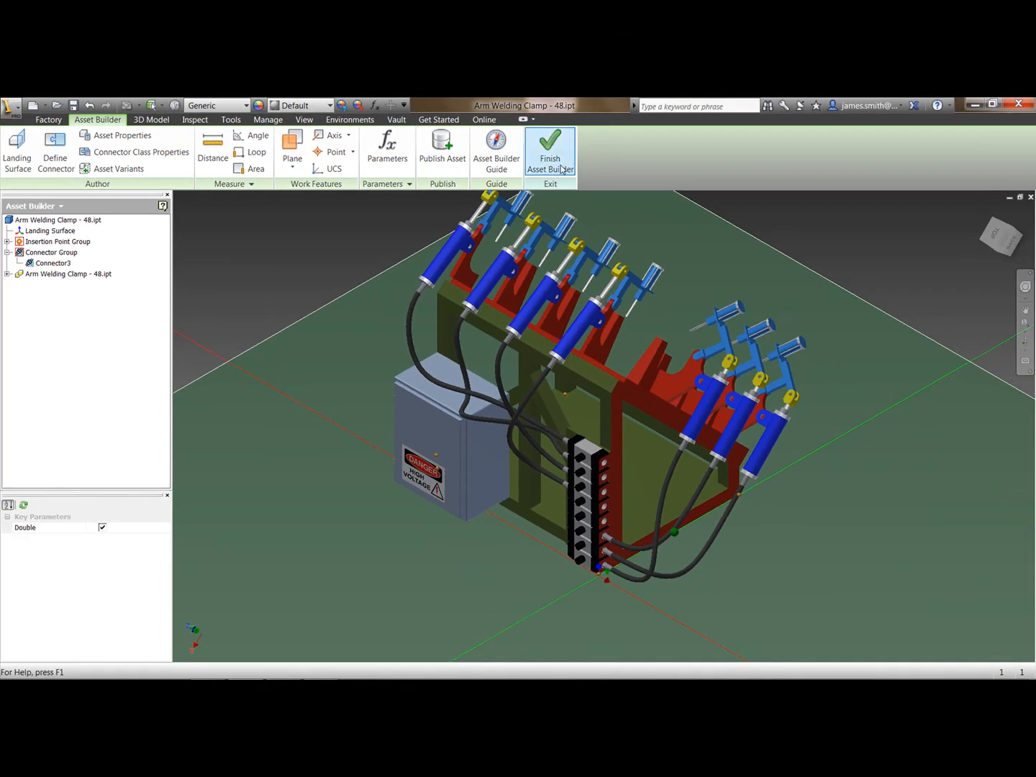
Finish Asset Builder and create a new layout from StandardFactoryLayout.iam
click(549, 151)
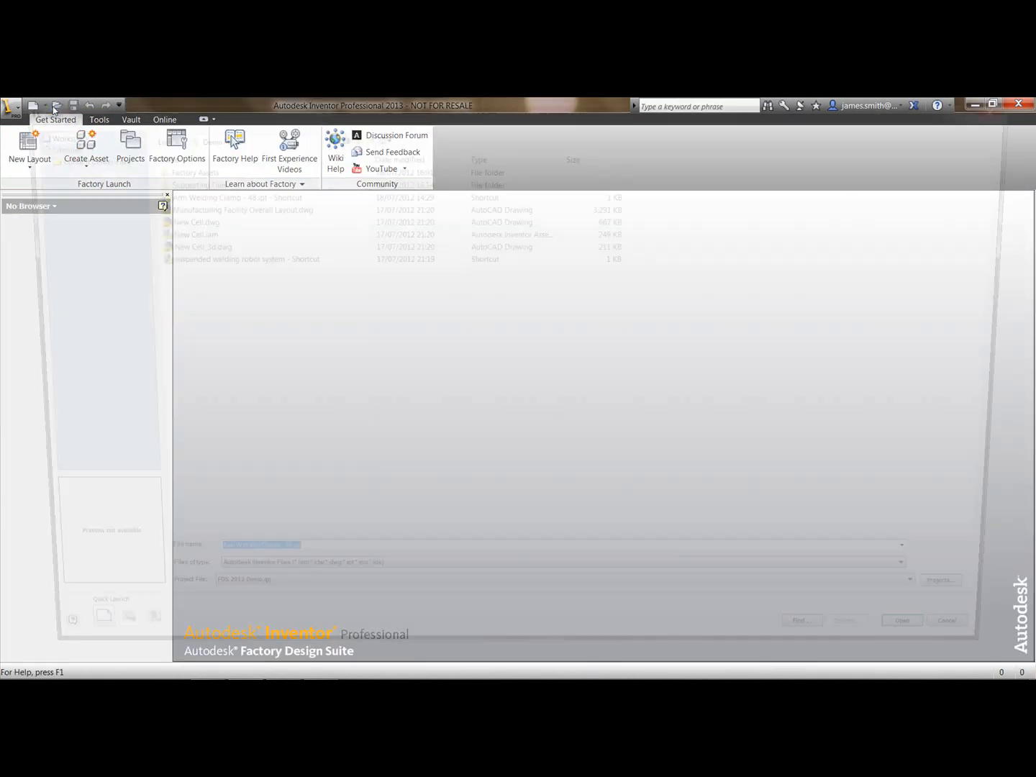
click(947, 620)
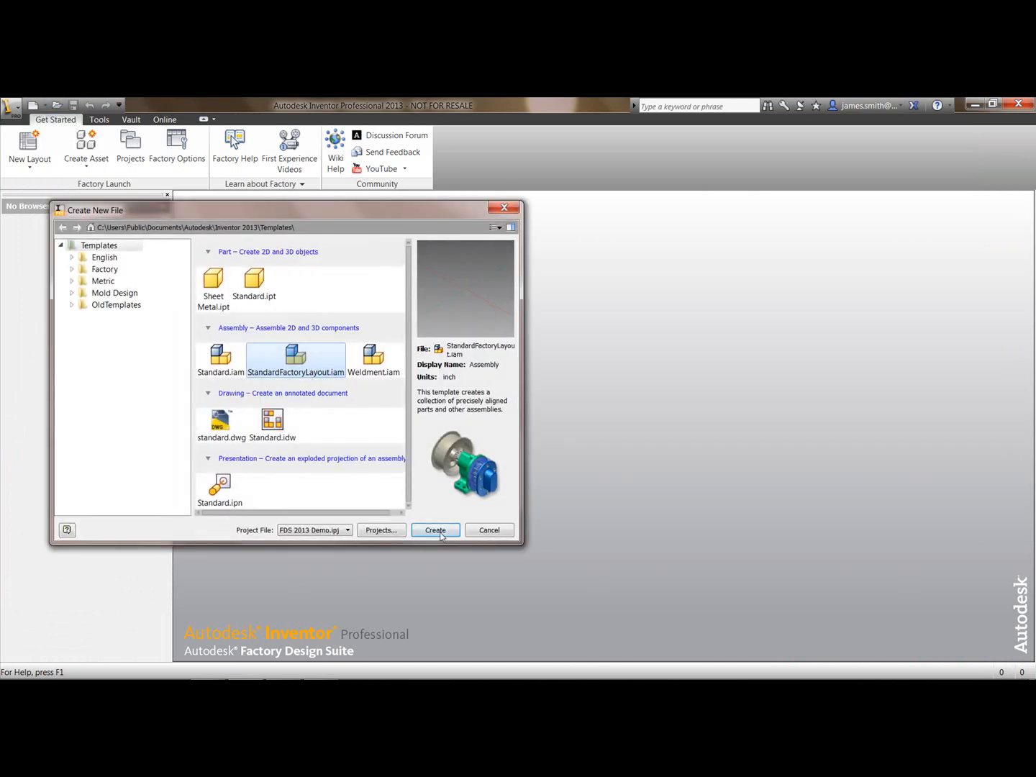
click(434, 531)
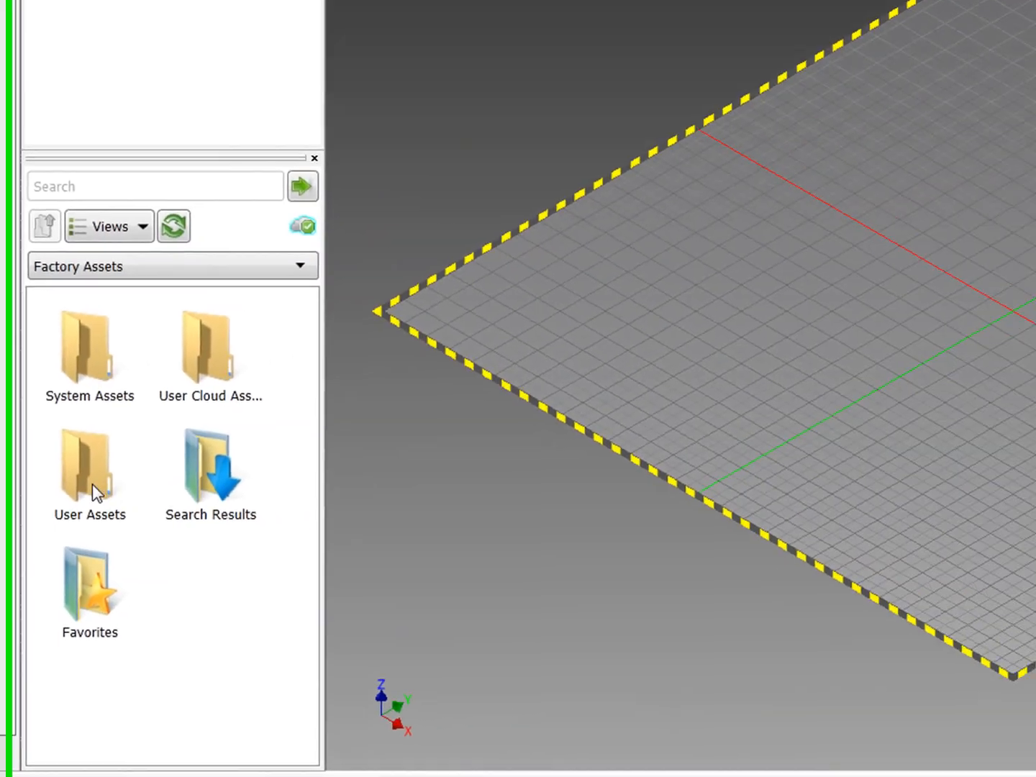
Browse User Assets into the FDS 1 folder to reach the published clamp
double_click(89, 468)
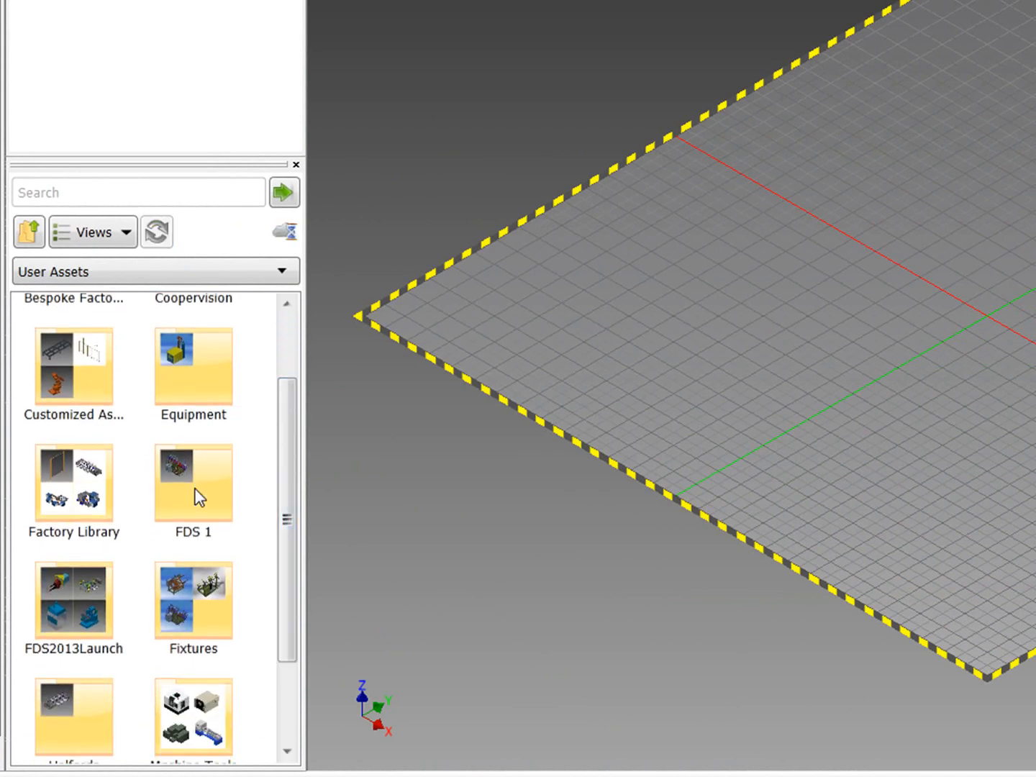
double_click(193, 482)
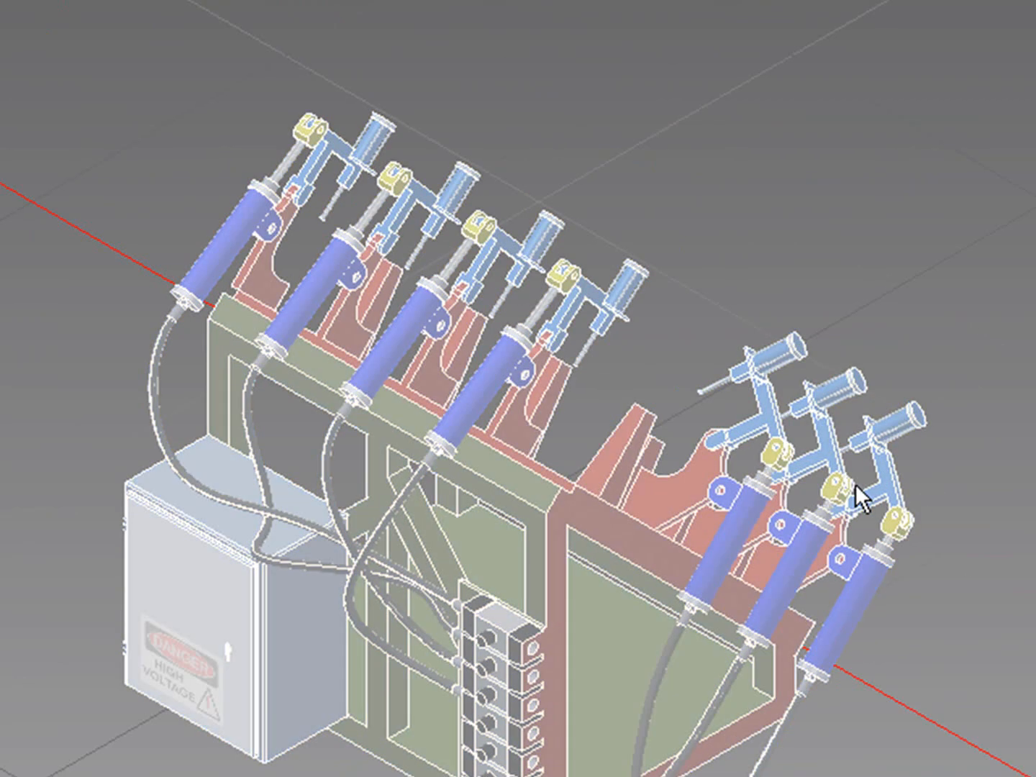
mouse_move(823, 544)
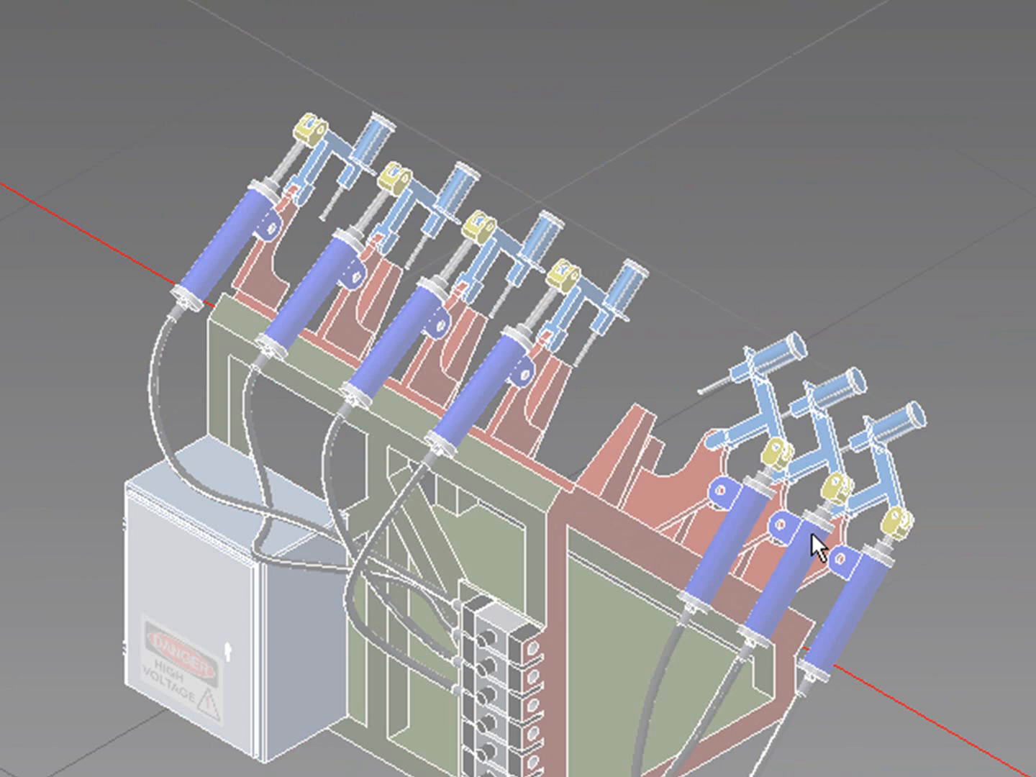